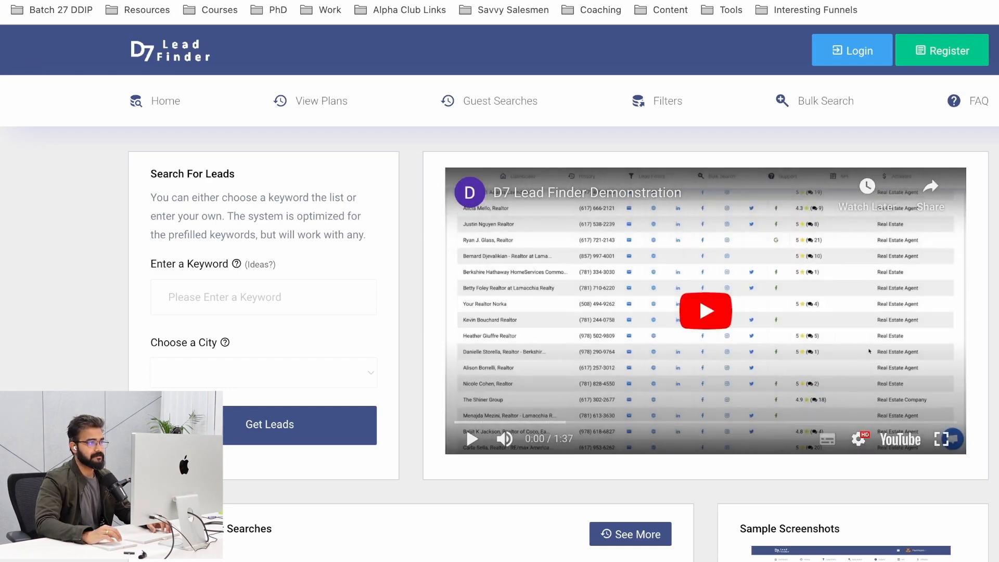
Step: Open a new browser tab showing a blank Google search page
click(321, 101)
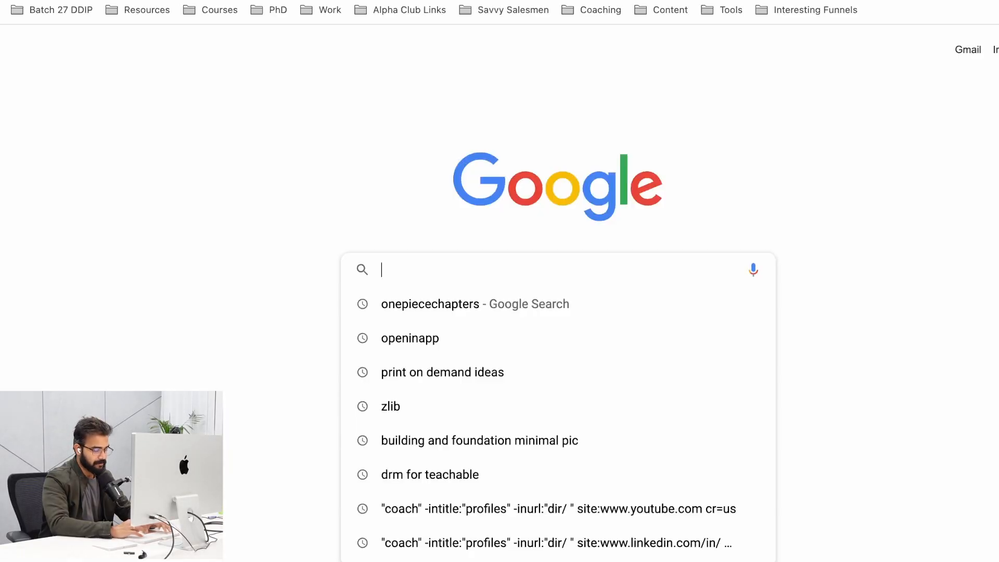
Step: Search Google for 'top cities in maharashtra'
text(top 5 cities in maharashtra)
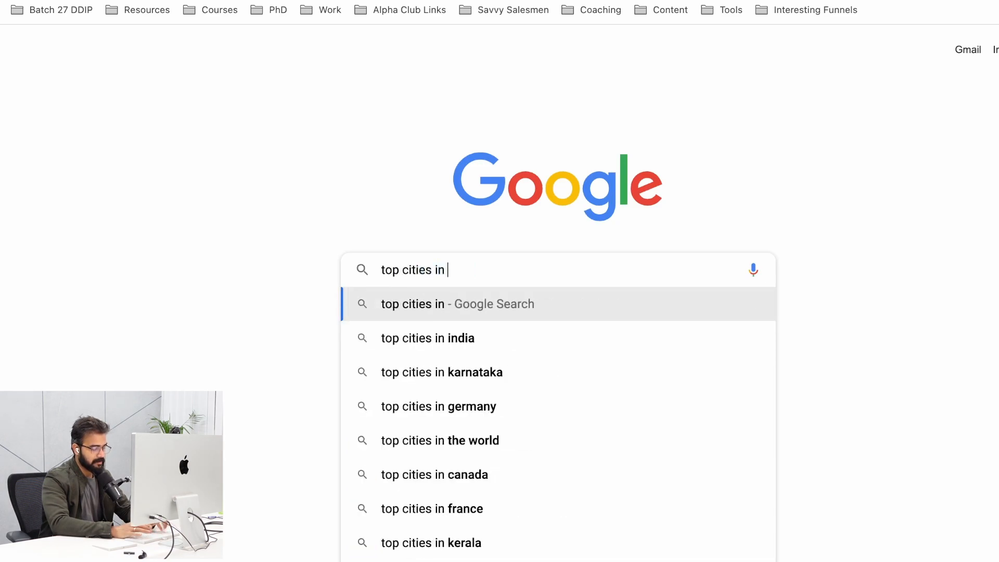
text(maharashtra)
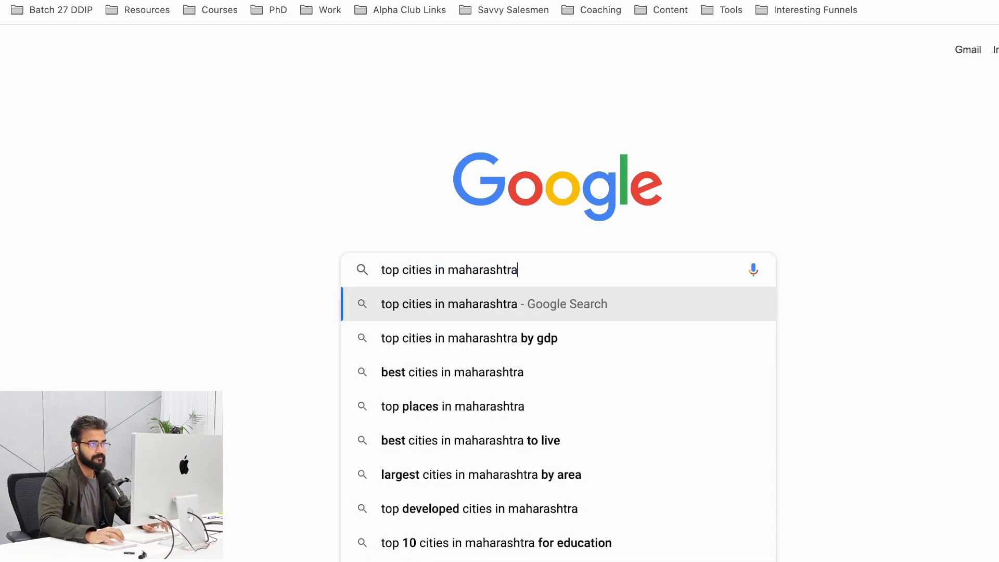
key(Enter)
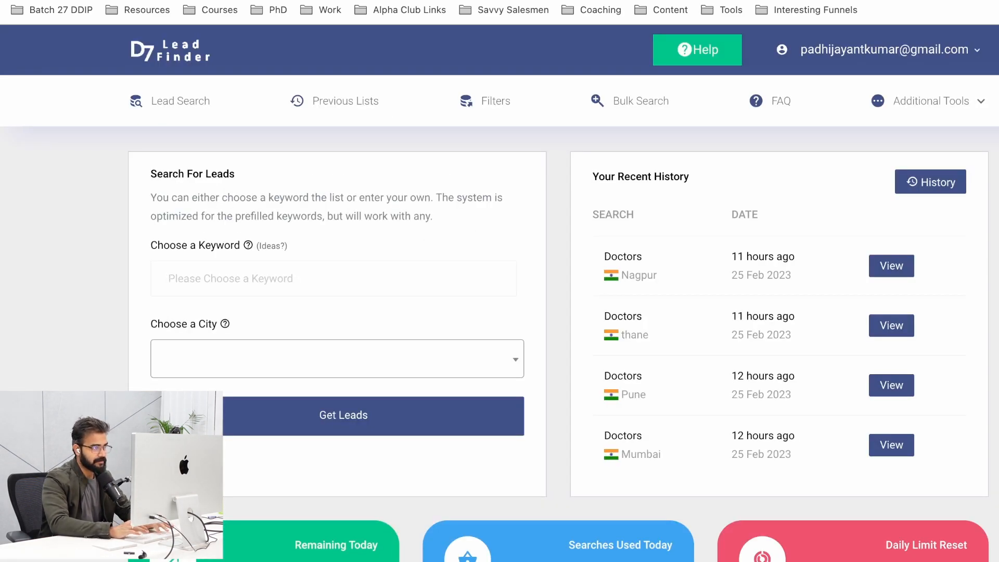
Step: Get D7 Lead Finder leads for keyword 'doctors' in Nashik, Maharashtra, India
text(doctors)
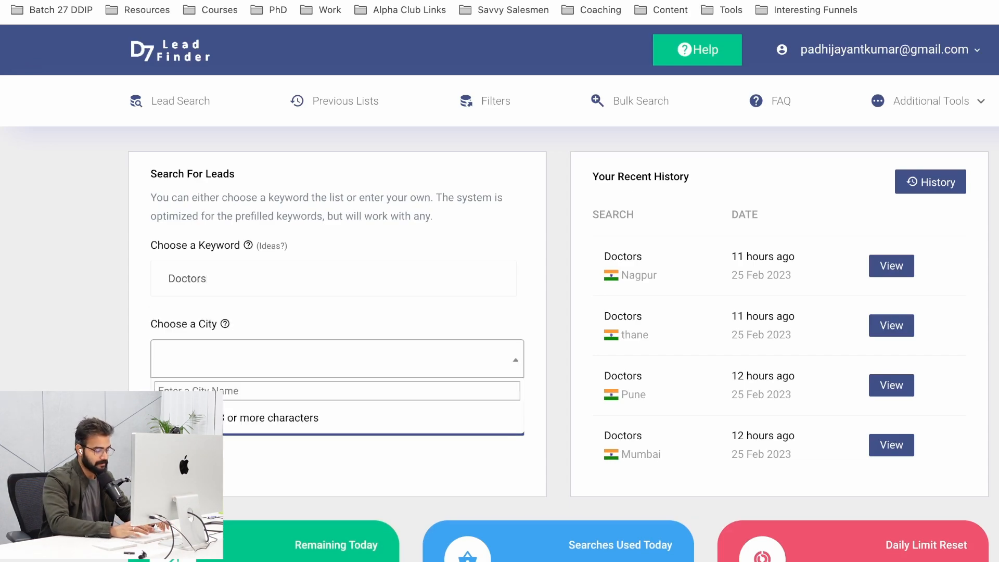
text(Nashik, Maharashtra, India)
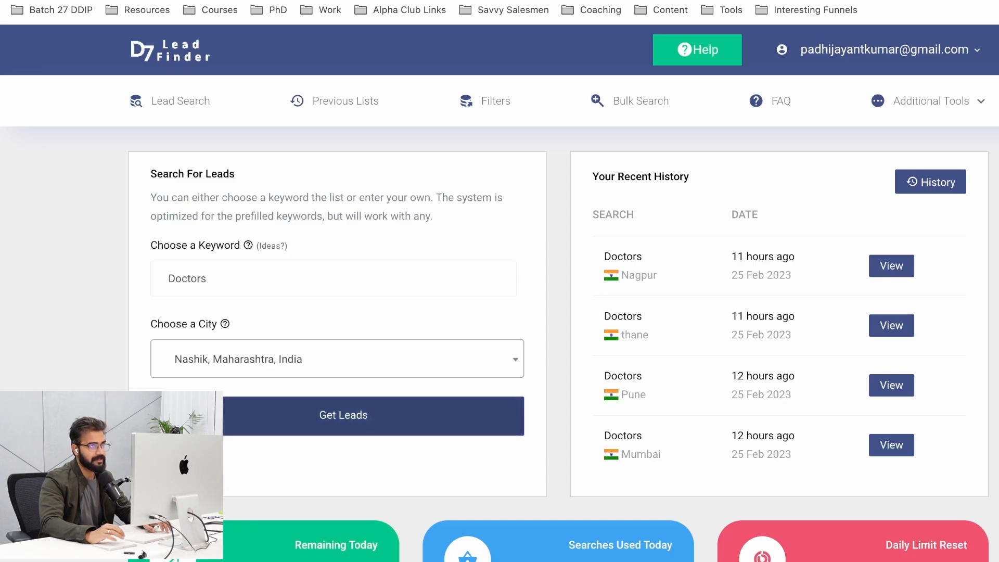
click(343, 415)
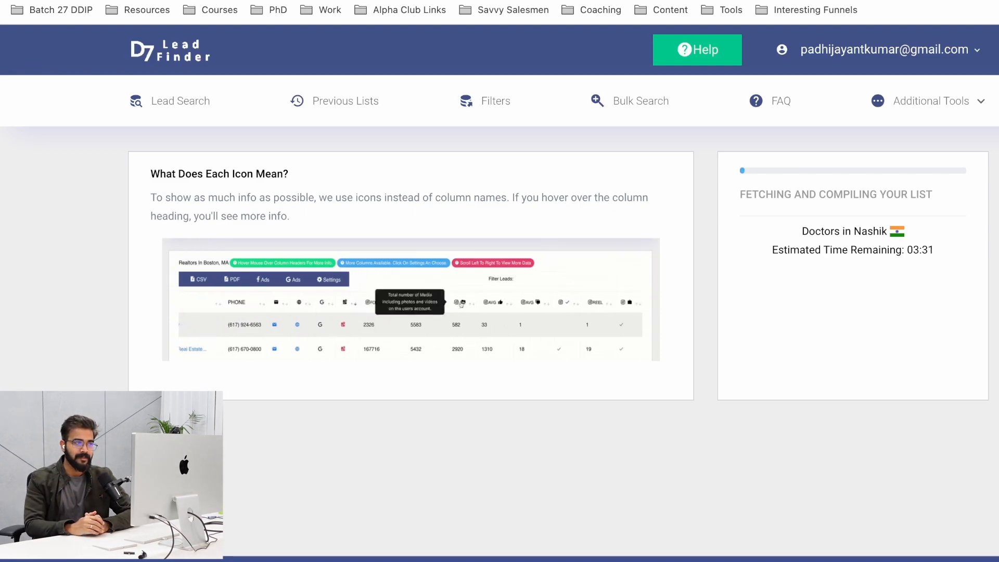
mouse_move(488, 305)
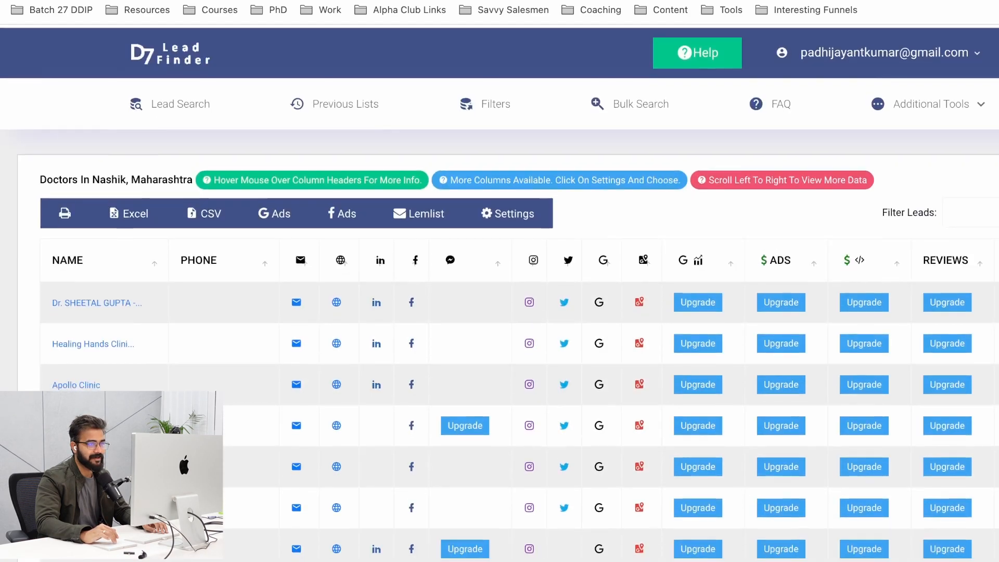
Step: Scroll through the Nashik doctor leads results table
scroll(down, 3)
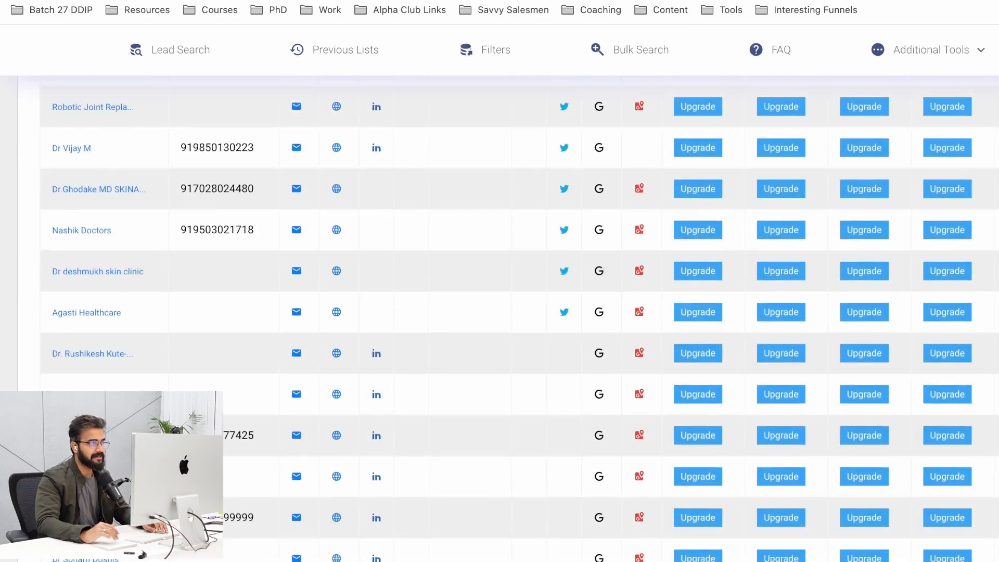
scroll(down, 3)
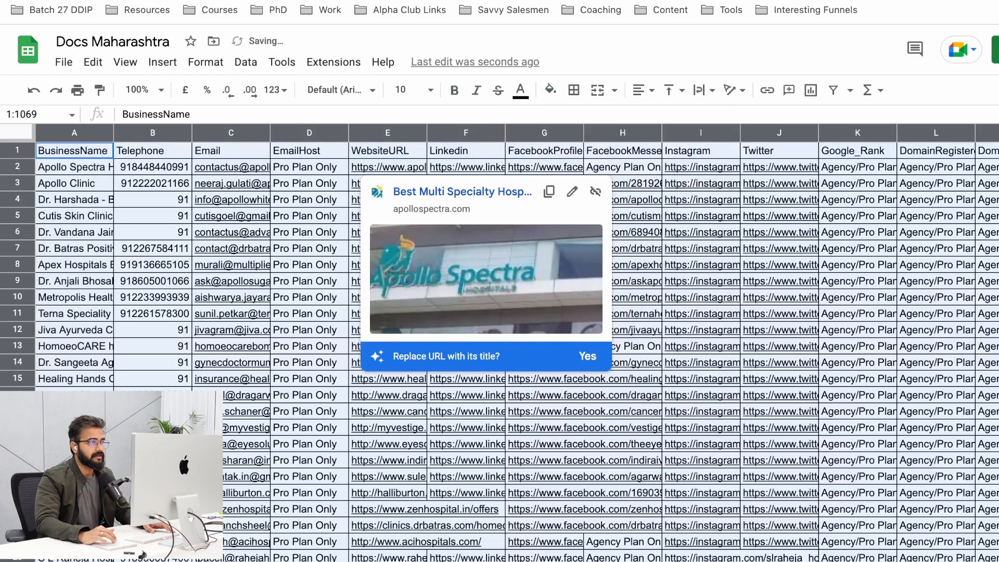
Step: Delete plan-locked columns K through AO, widen column A, and remove the EmailHost column
click(573, 90)
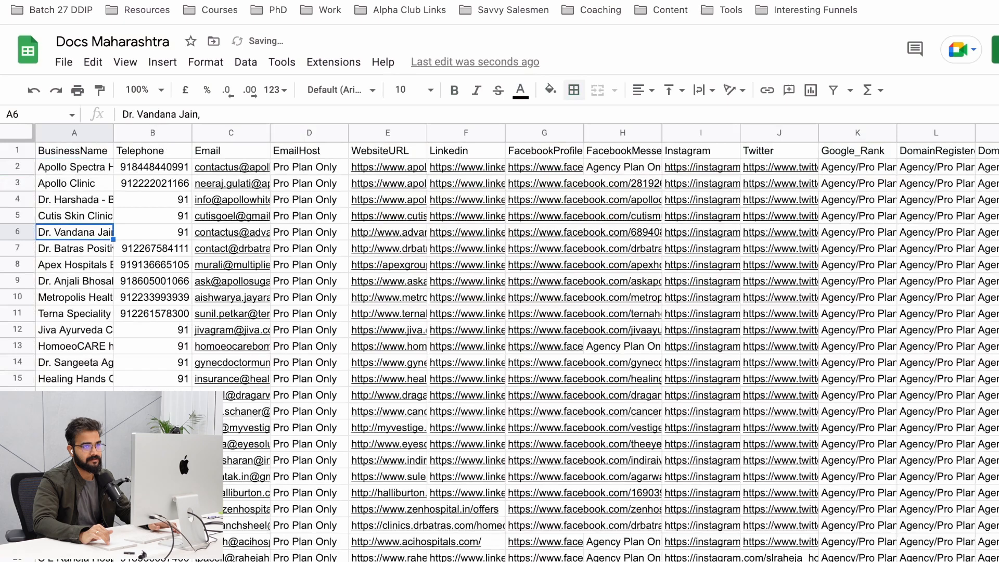
click(857, 132)
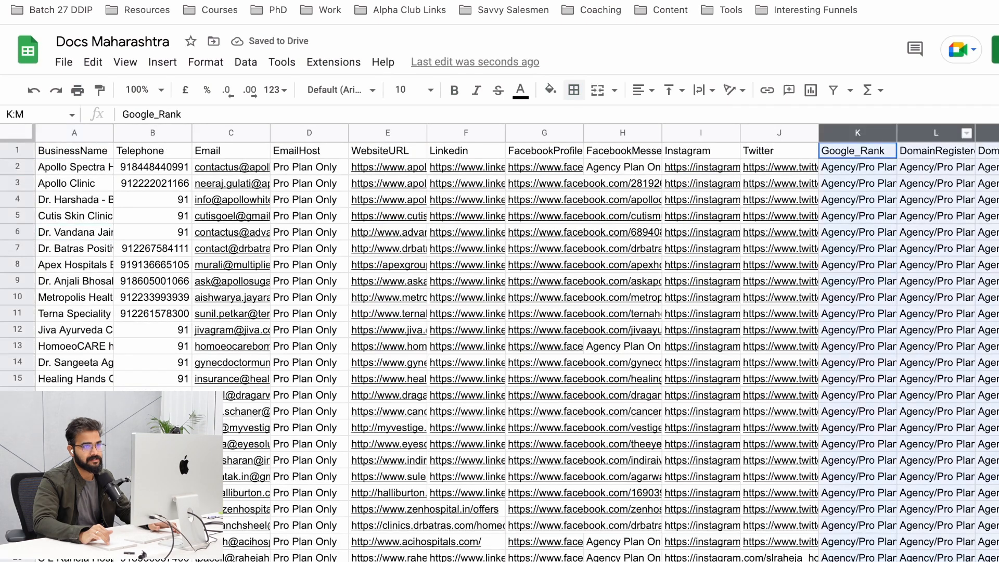
scroll(right, 3)
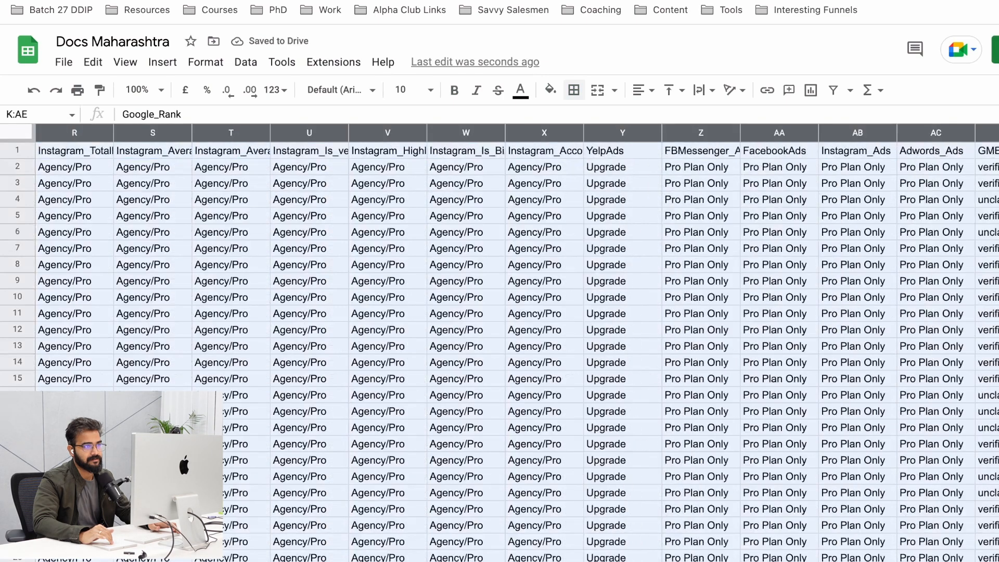
scroll(right, 3)
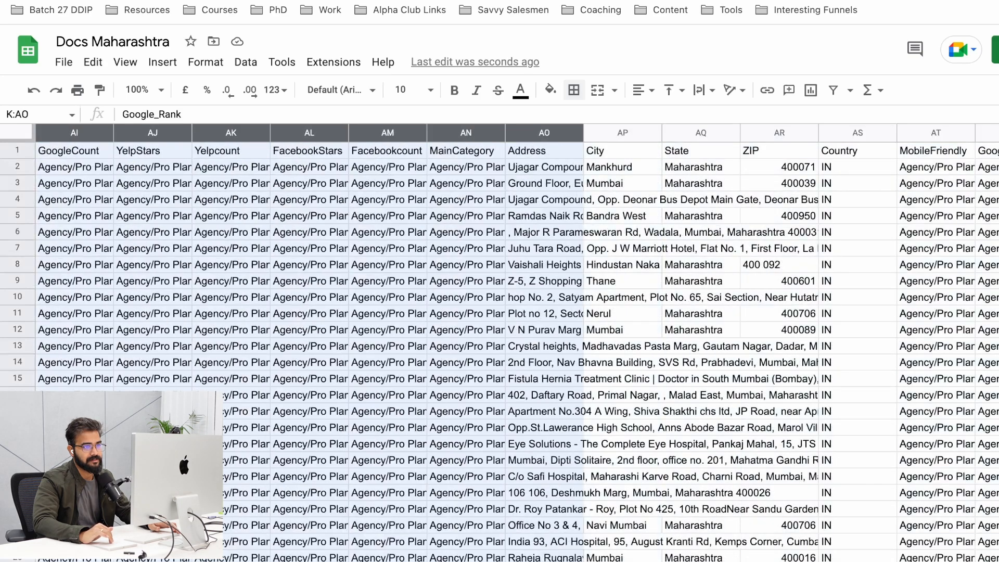
scroll(right, 3)
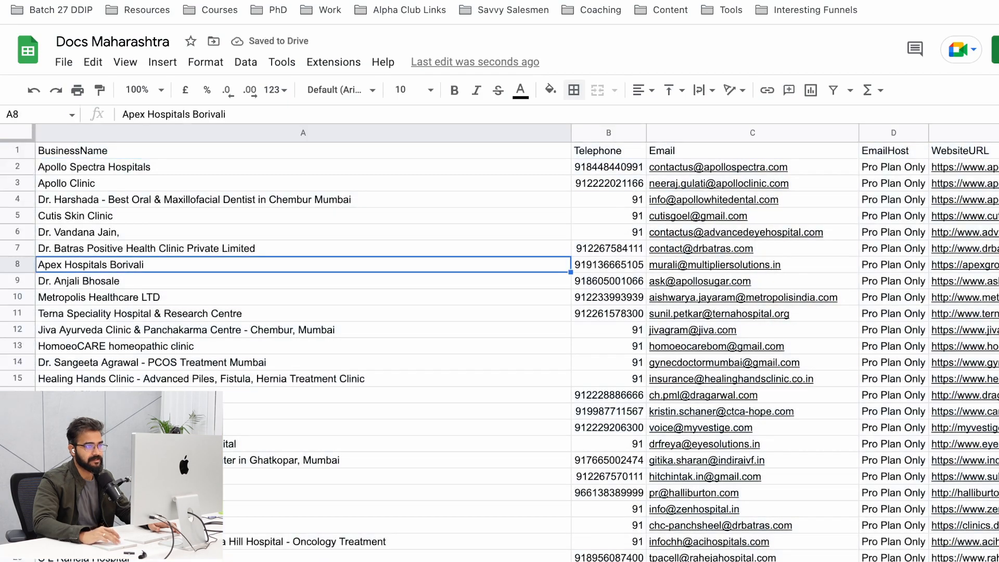
scroll(down, 3)
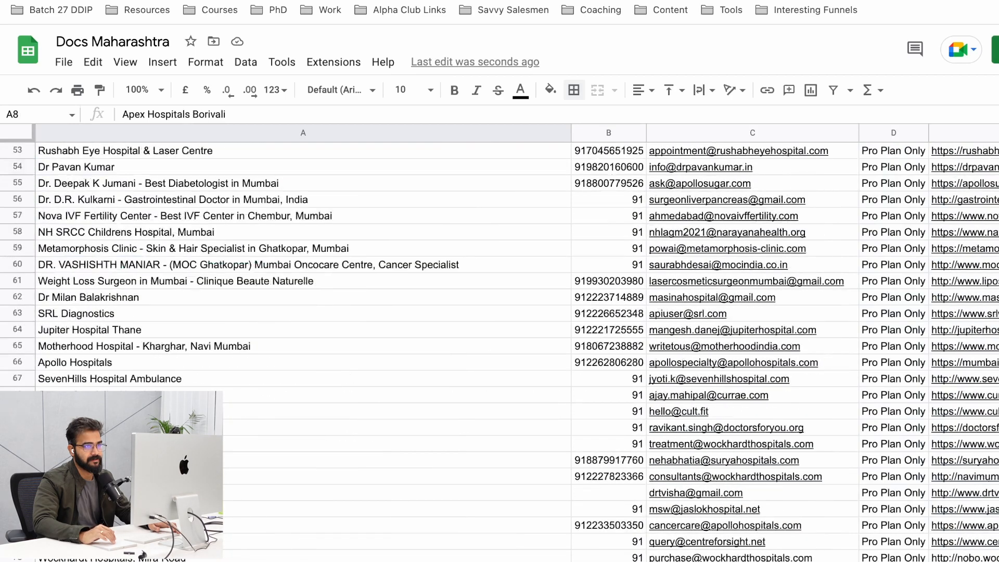
scroll(down, 3)
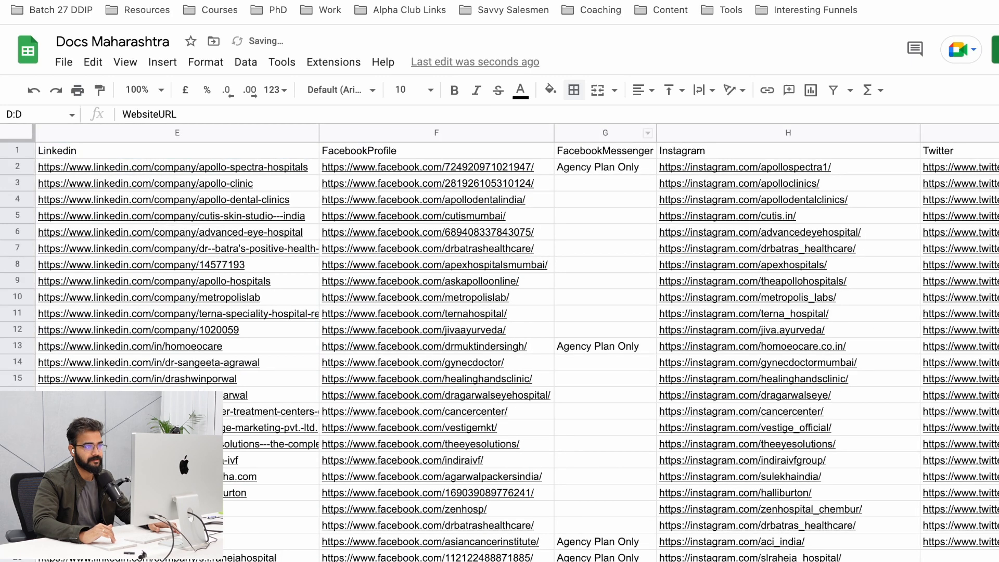
right_click(605, 133)
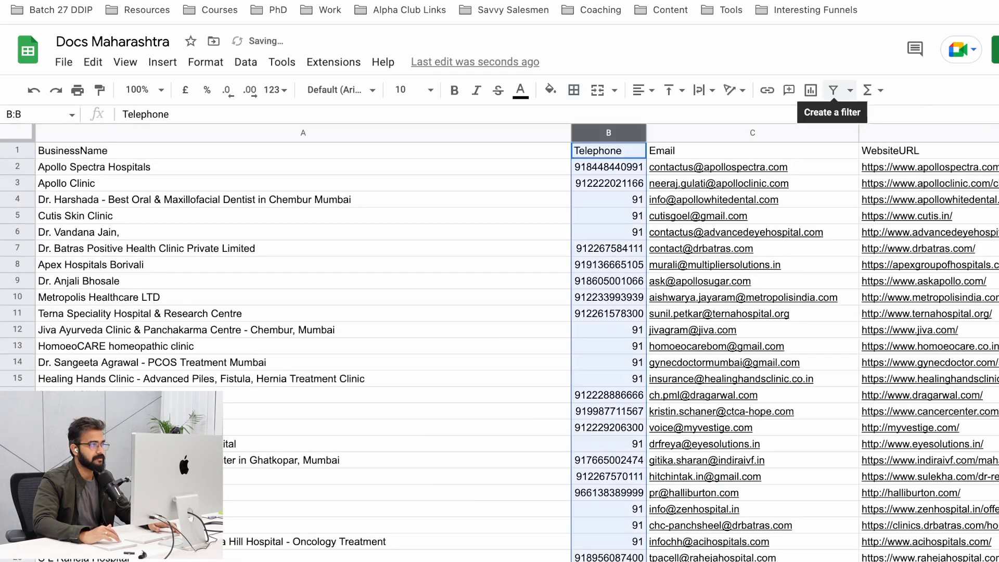
Step: Create a filter on the lead table and apply an Email column filter
click(833, 90)
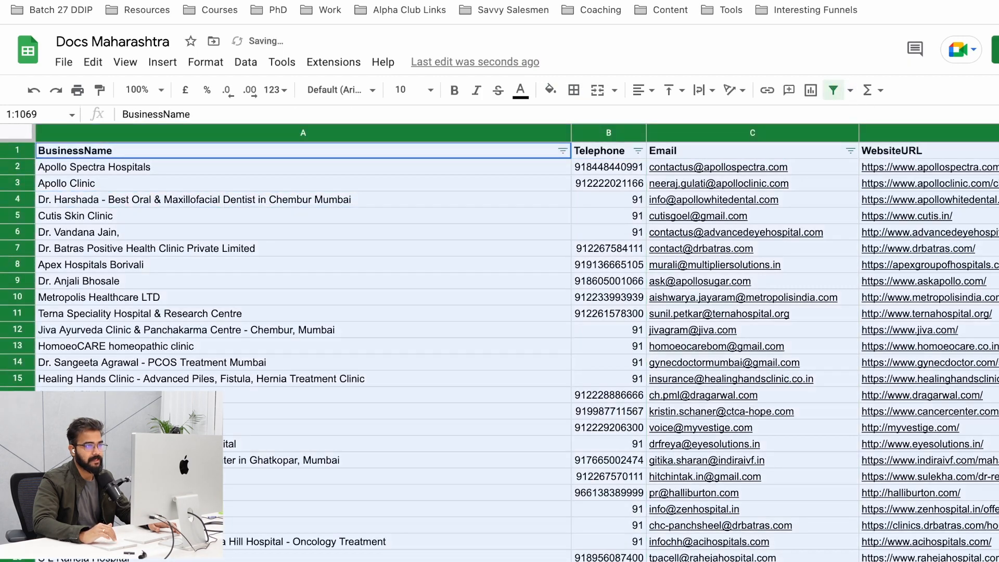
click(850, 151)
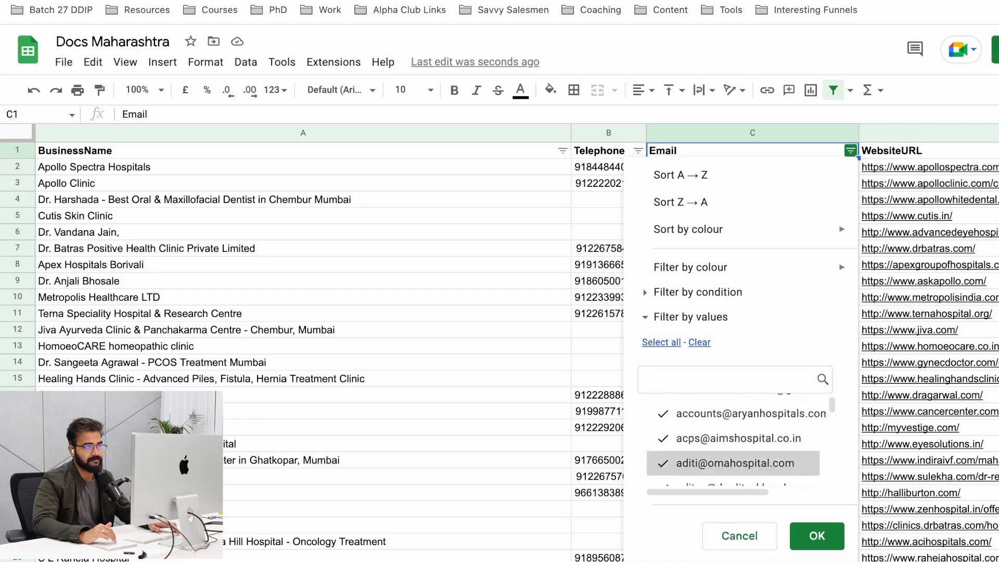
click(816, 536)
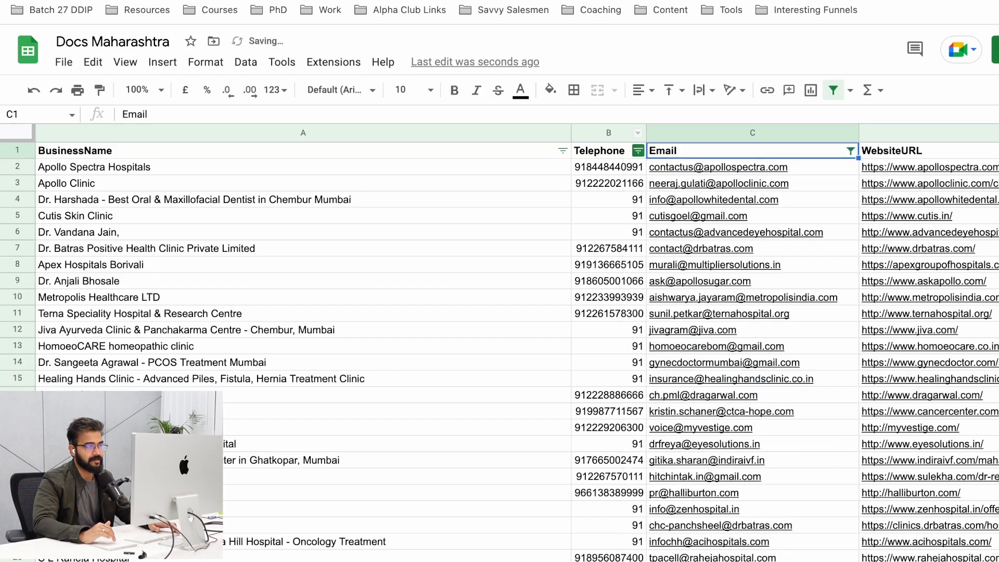
Step: Try a Telephone column filter, then reset it to Select all
click(636, 150)
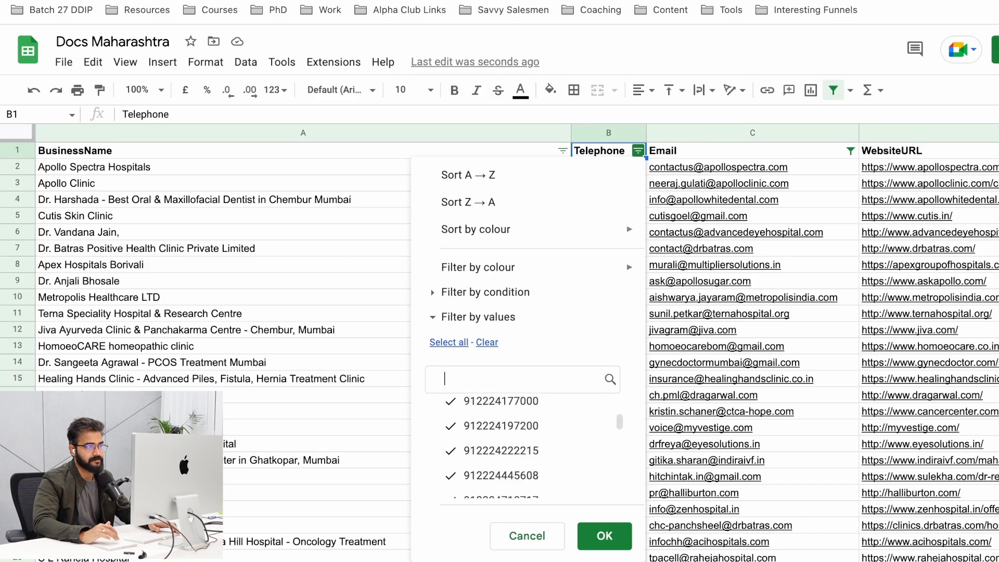
scroll(down, 3)
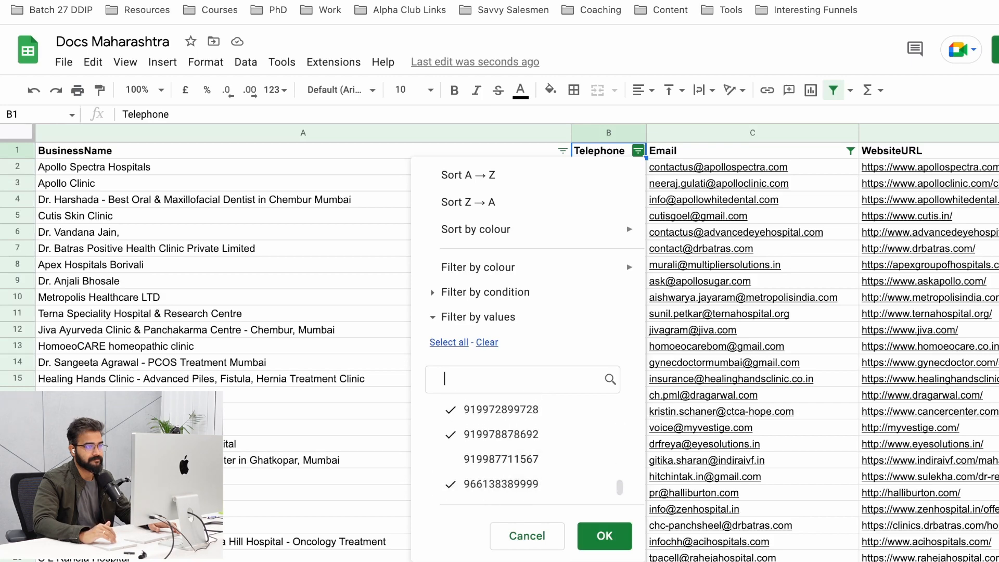
click(604, 536)
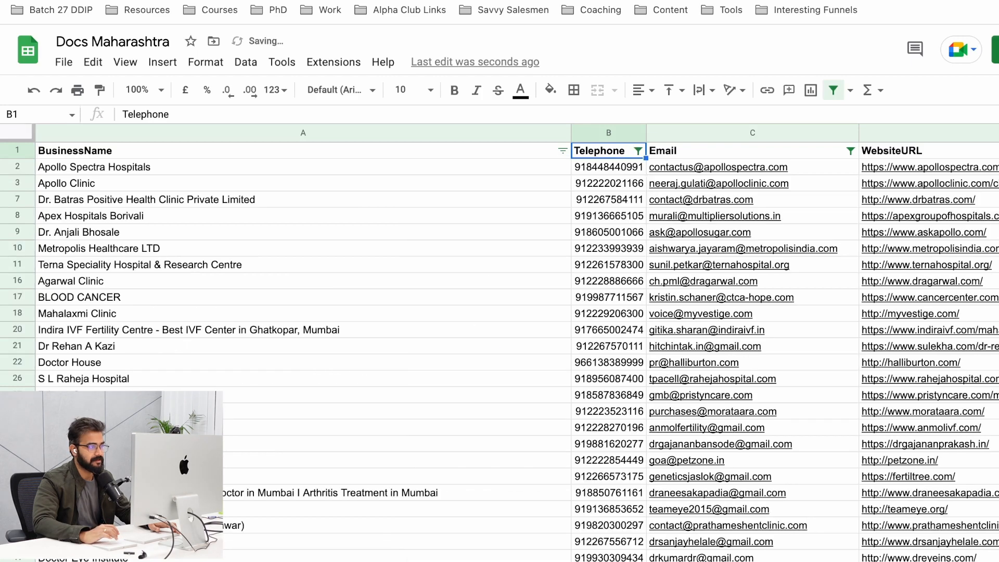
scroll(down, 3)
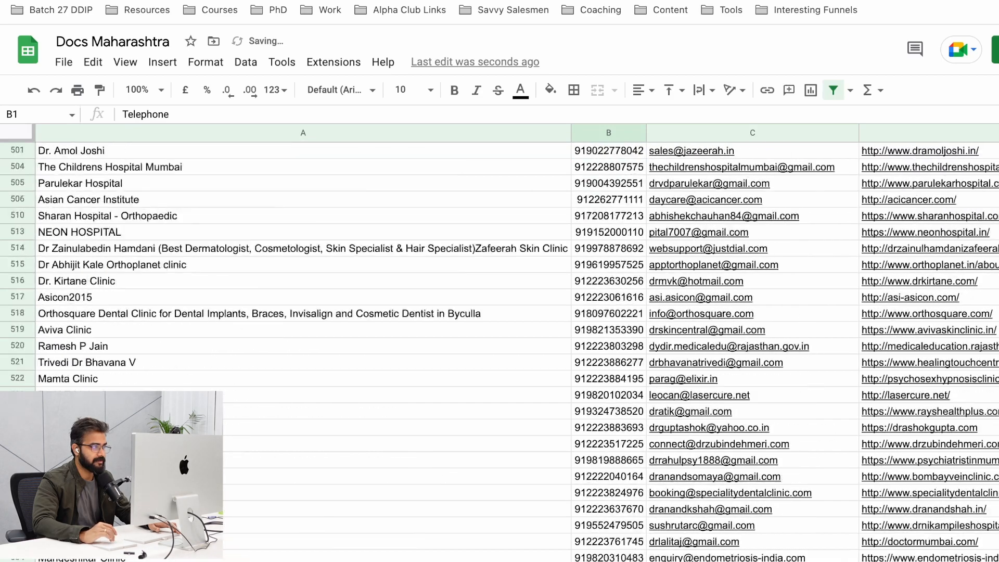
scroll(down, 3)
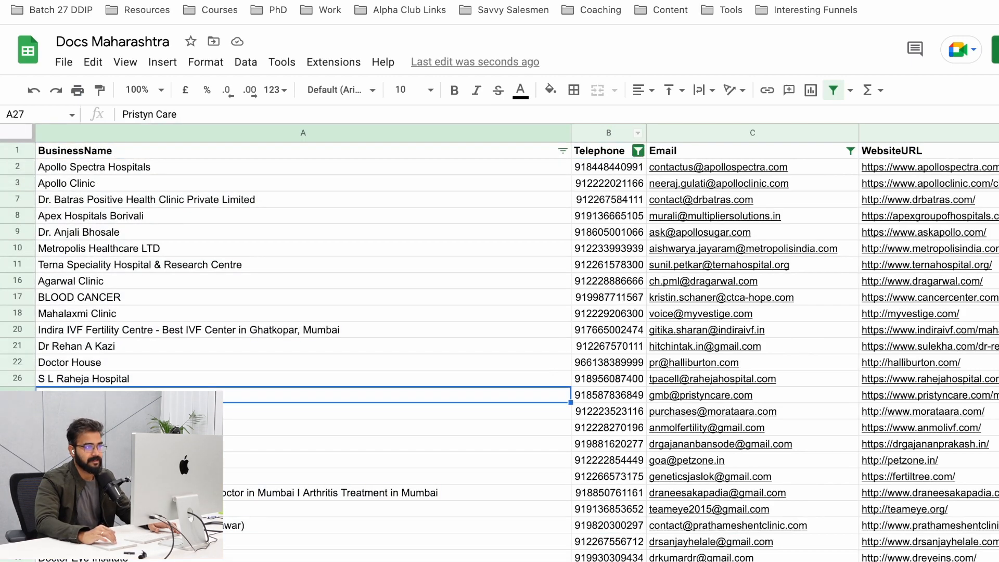
click(637, 150)
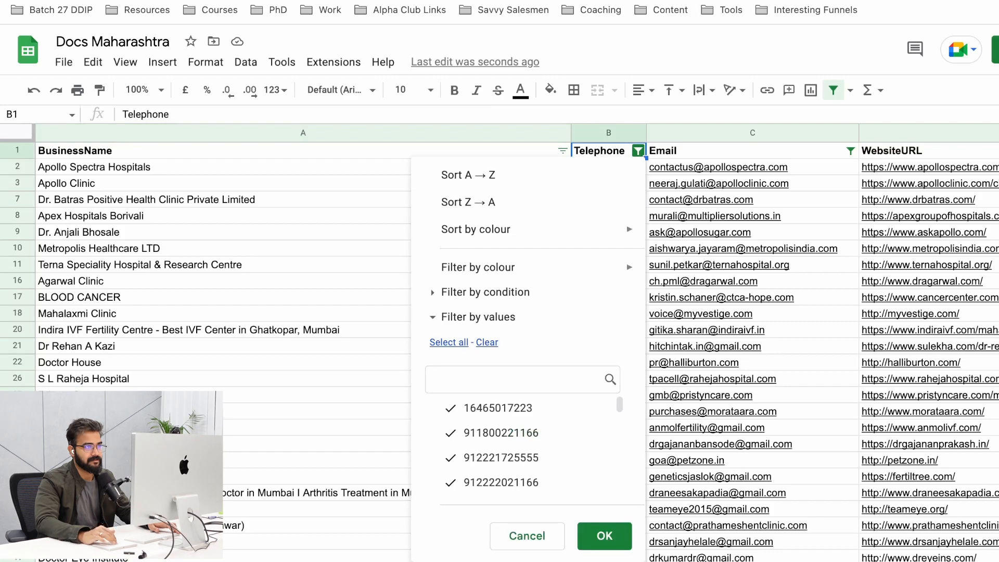
click(487, 342)
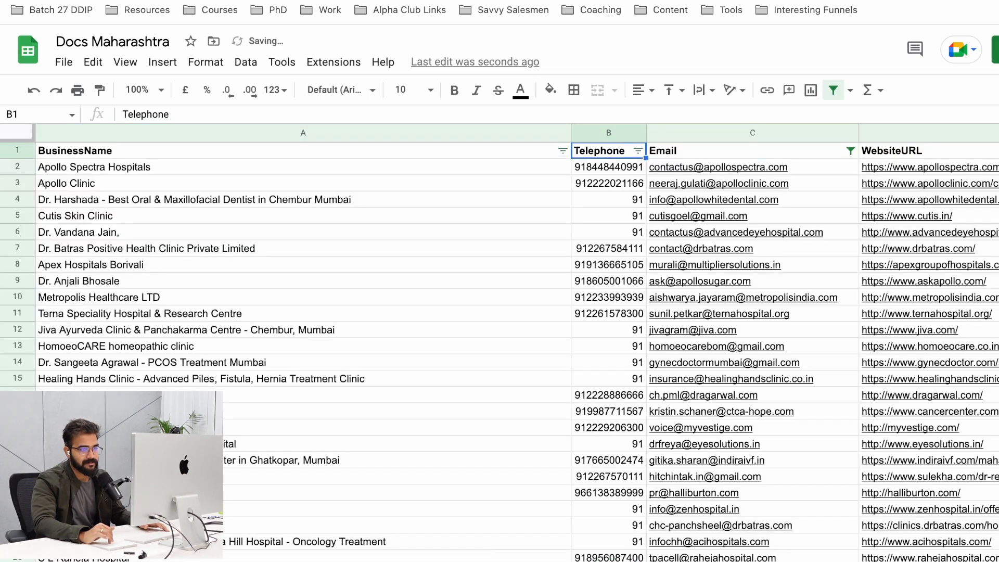
Step: Shade the Apollo Spectra Hospitals row pink
click(303, 132)
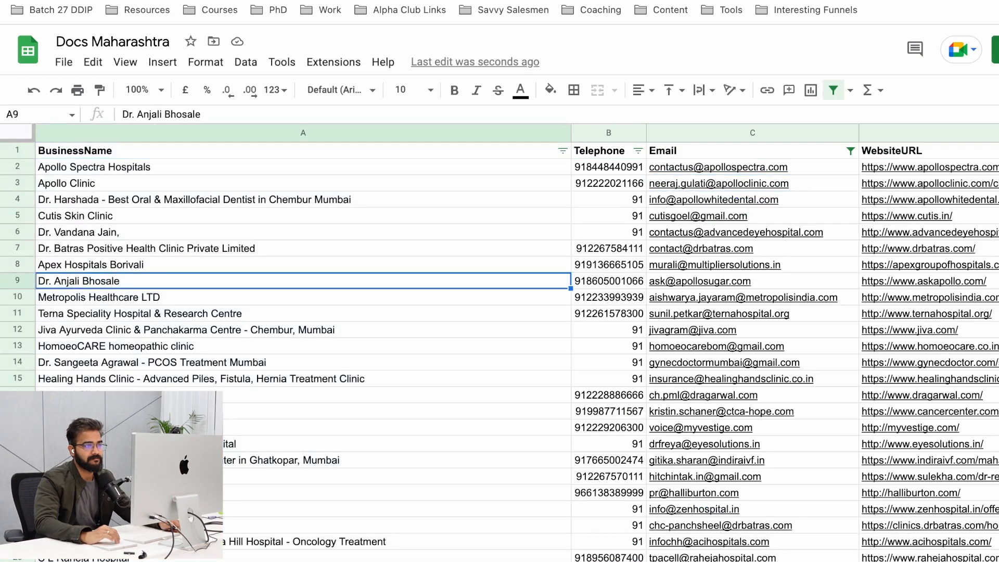
click(718, 167)
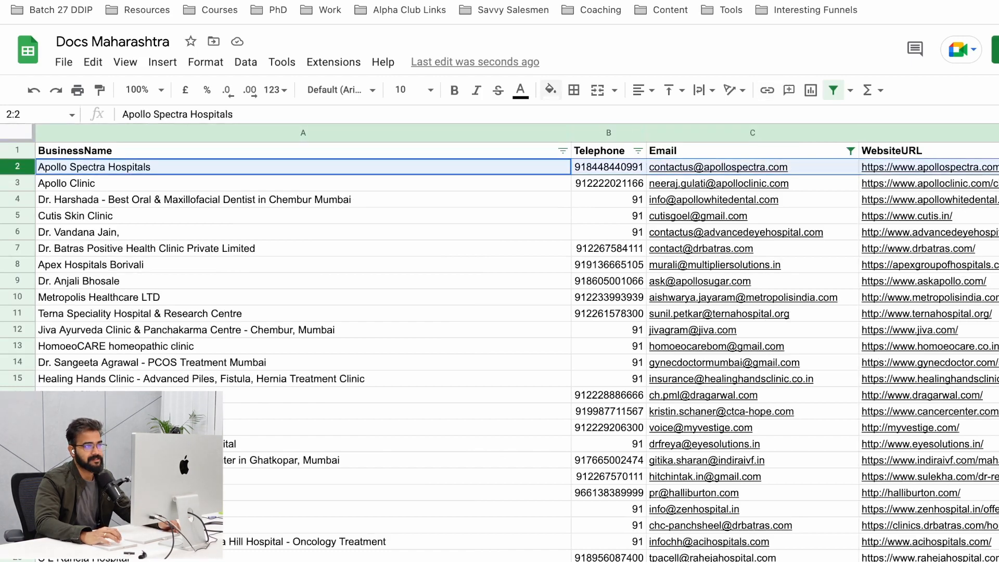
mouse_move(549, 90)
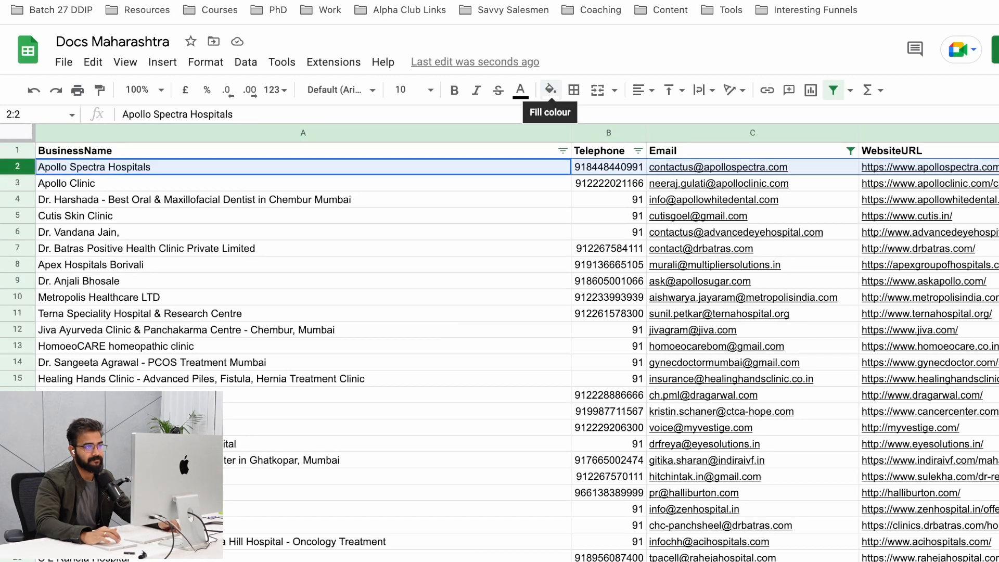
click(549, 90)
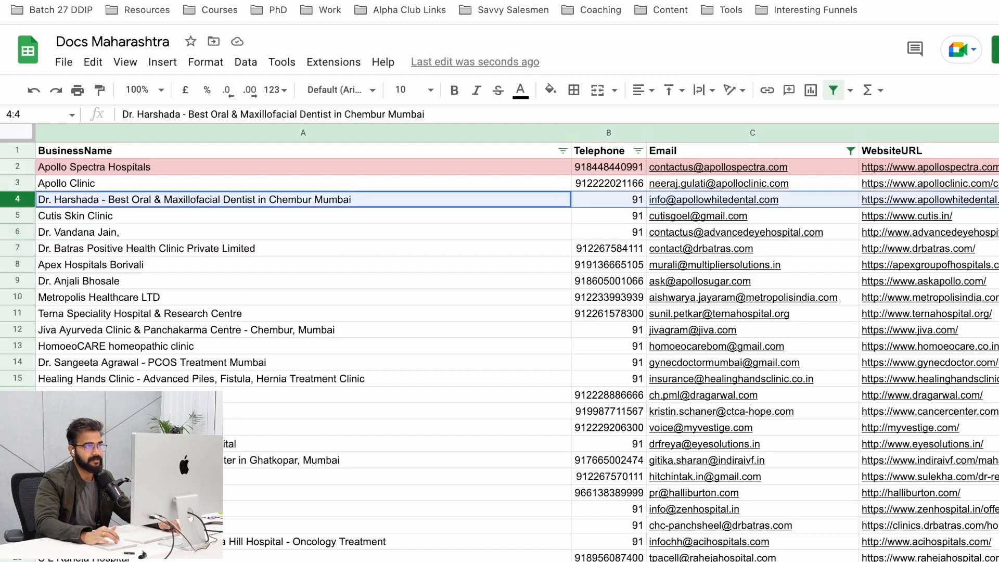
mouse_move(549, 90)
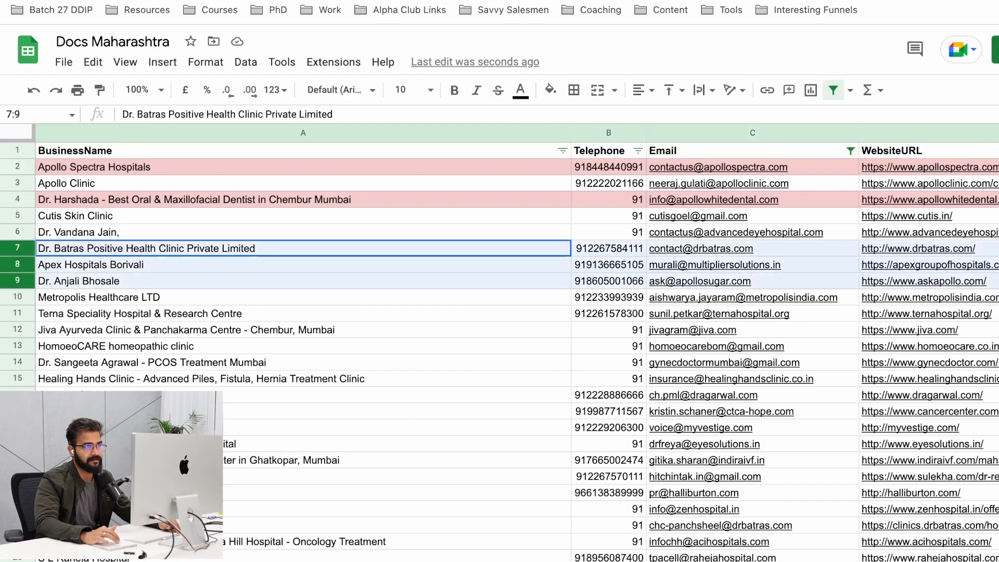
Step: Shade rows 7–9, Healing Hands Clinic and Doctor House red
click(550, 90)
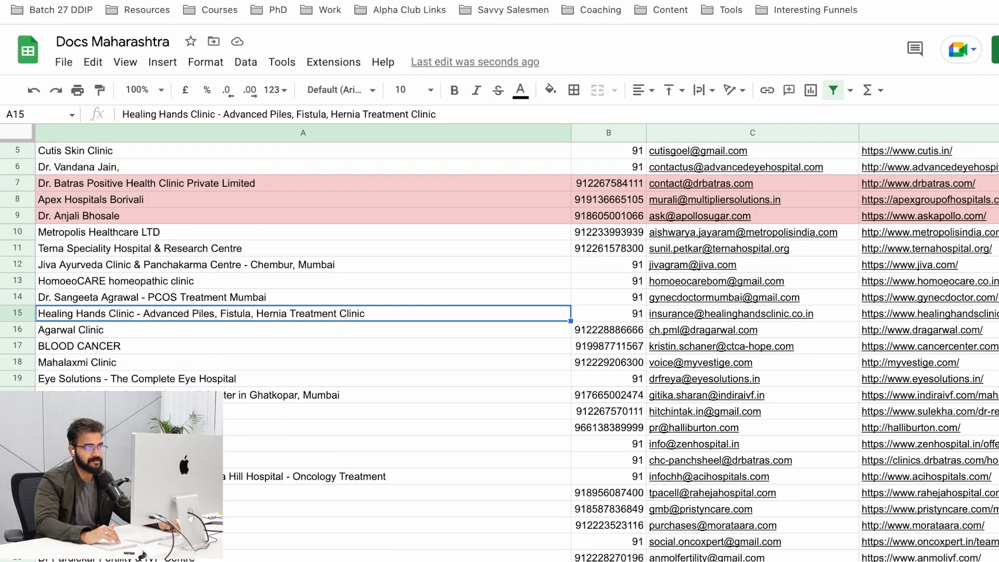
click(549, 89)
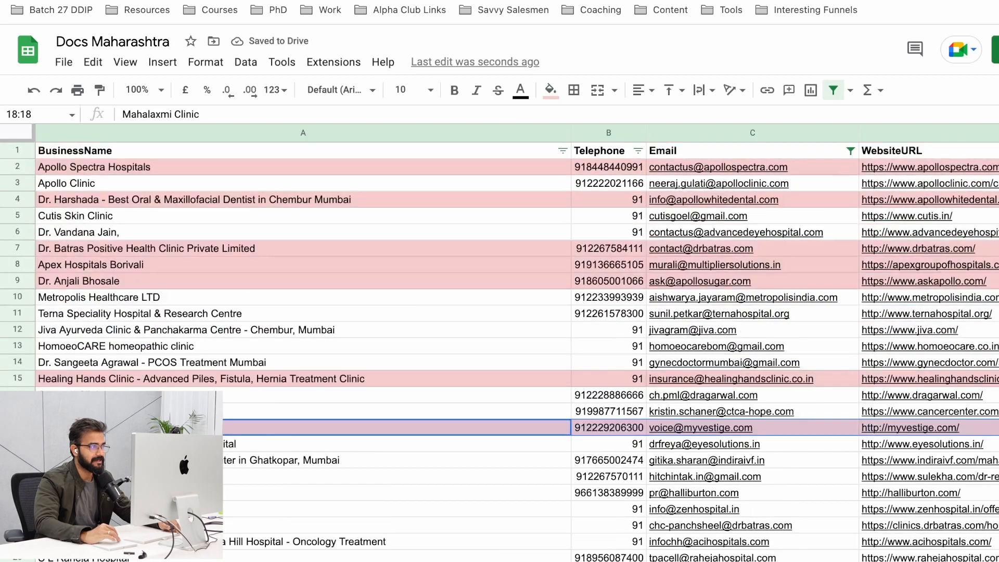
scroll(down, 3)
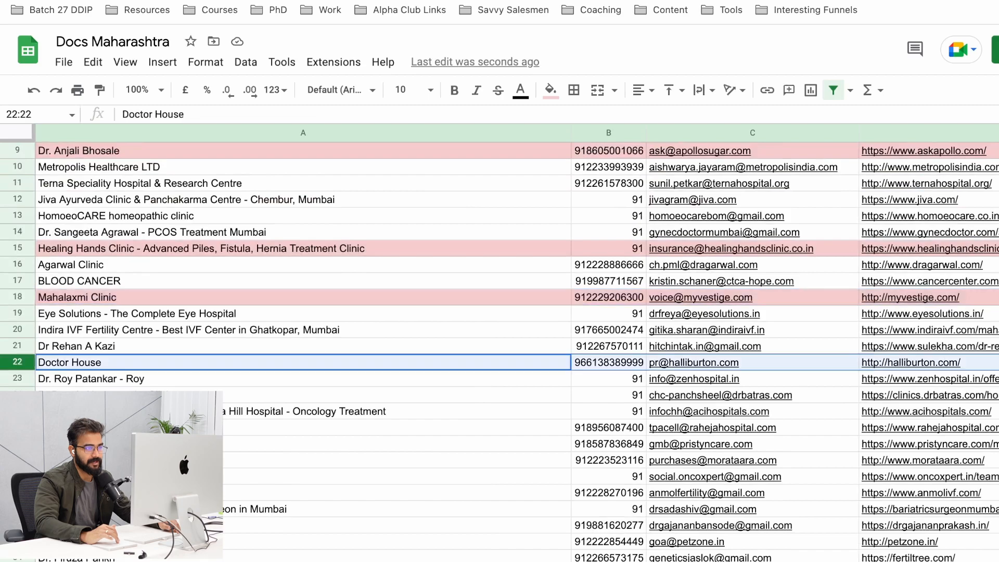
click(547, 90)
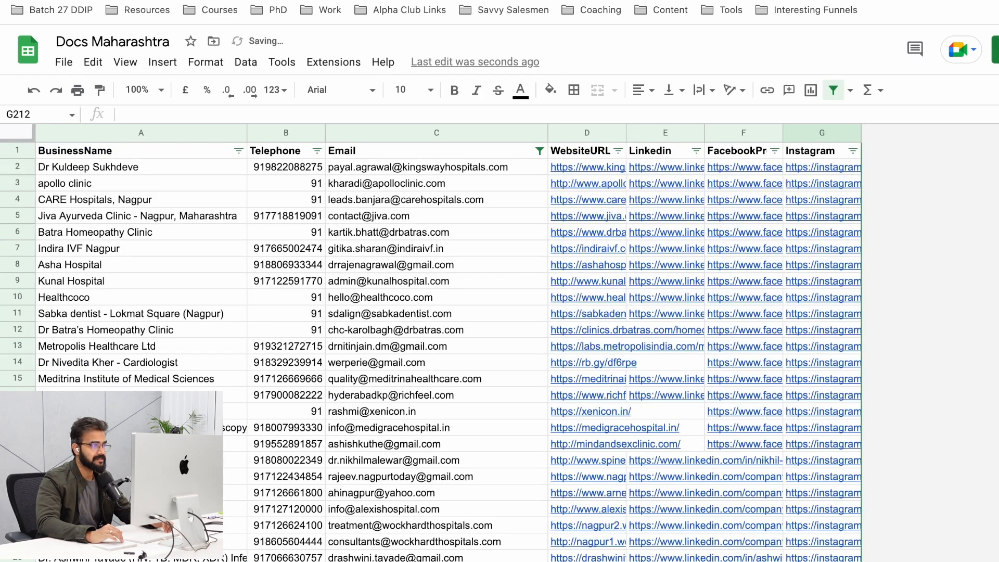
click(821, 249)
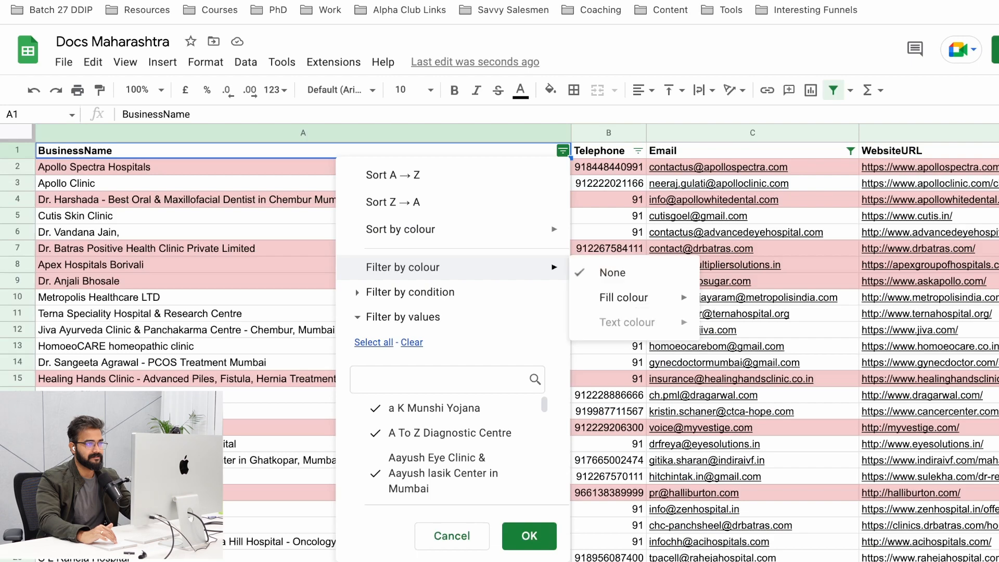
click(528, 536)
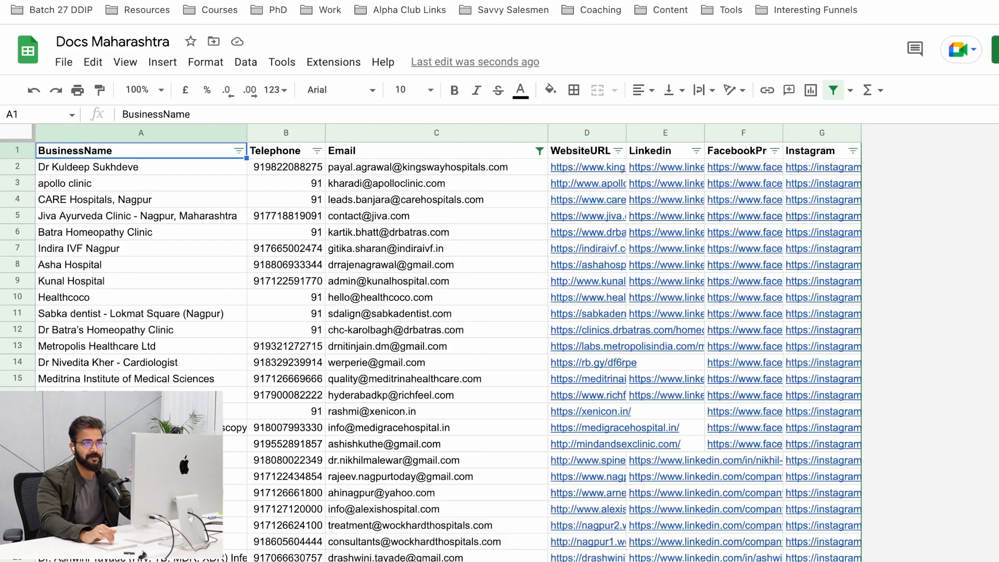
click(822, 248)
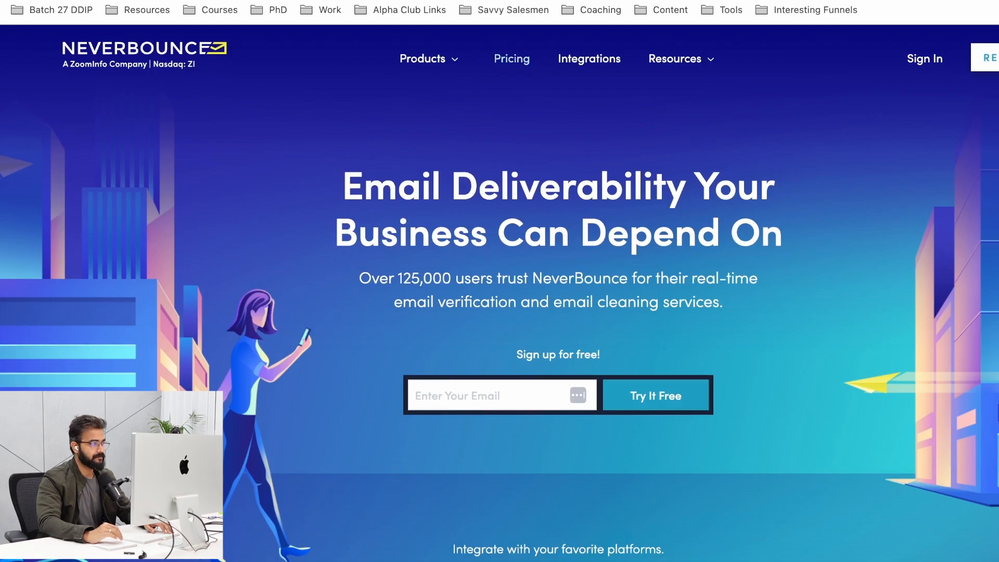
Step: Check NeverBounce pricing for verifying 206 emails
click(511, 58)
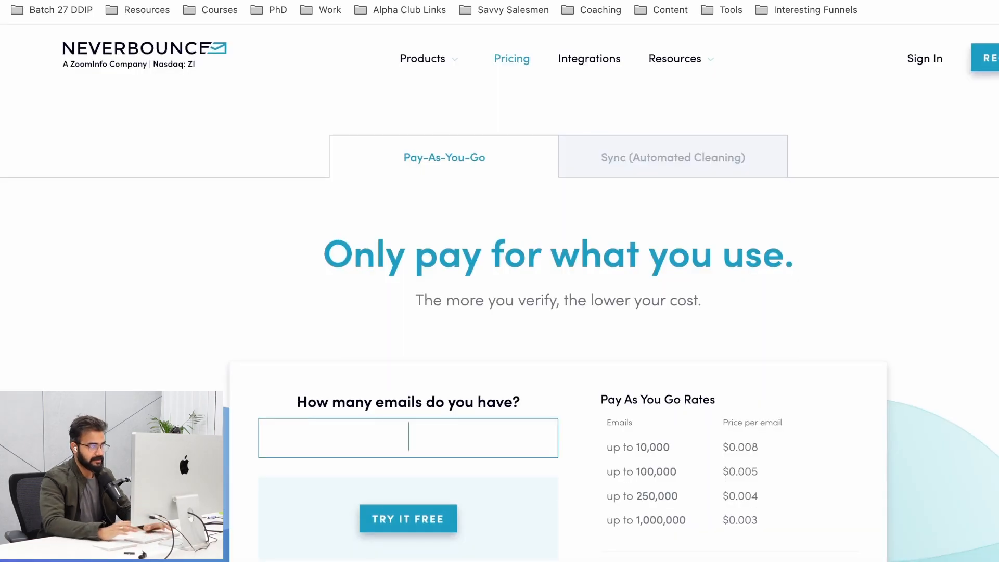
text(2)
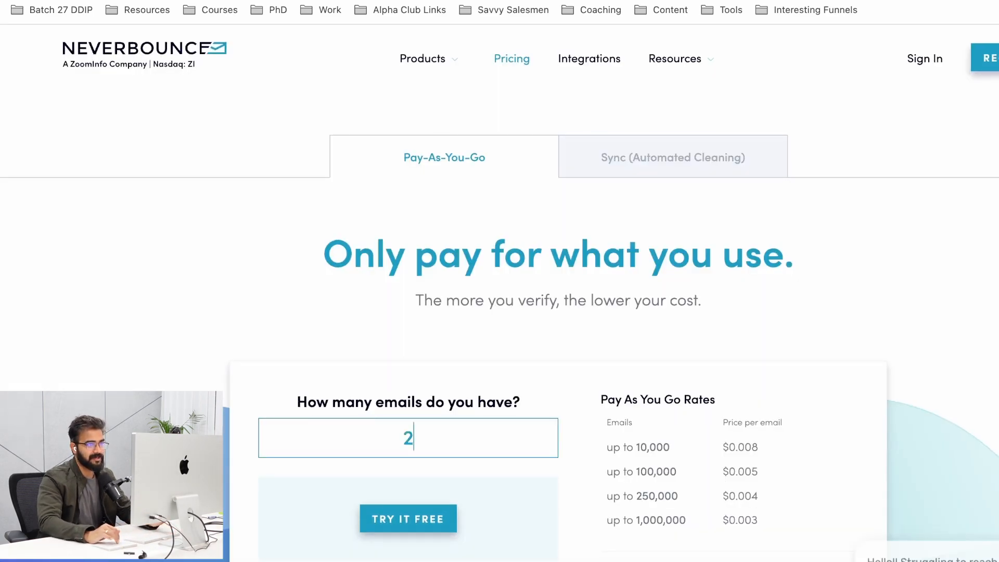
text(06)
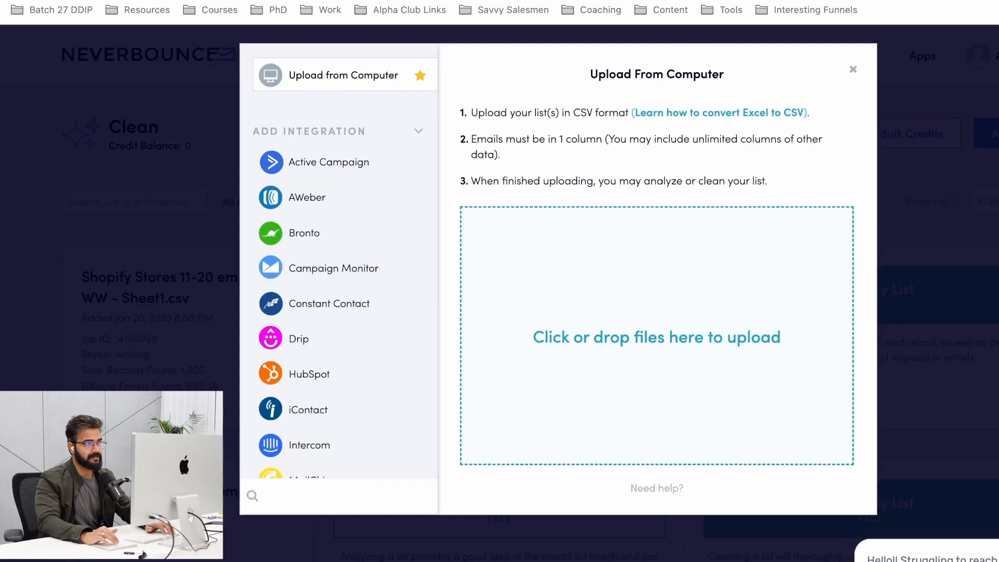
Step: Upload Docs Maharashtra - Nagpur (1).csv and clean the list
click(656, 337)
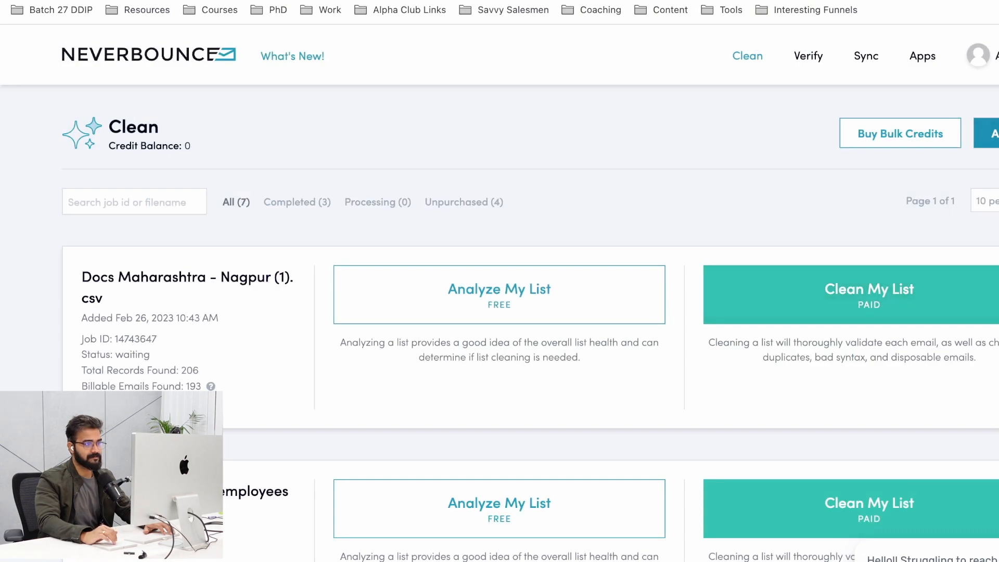
click(868, 294)
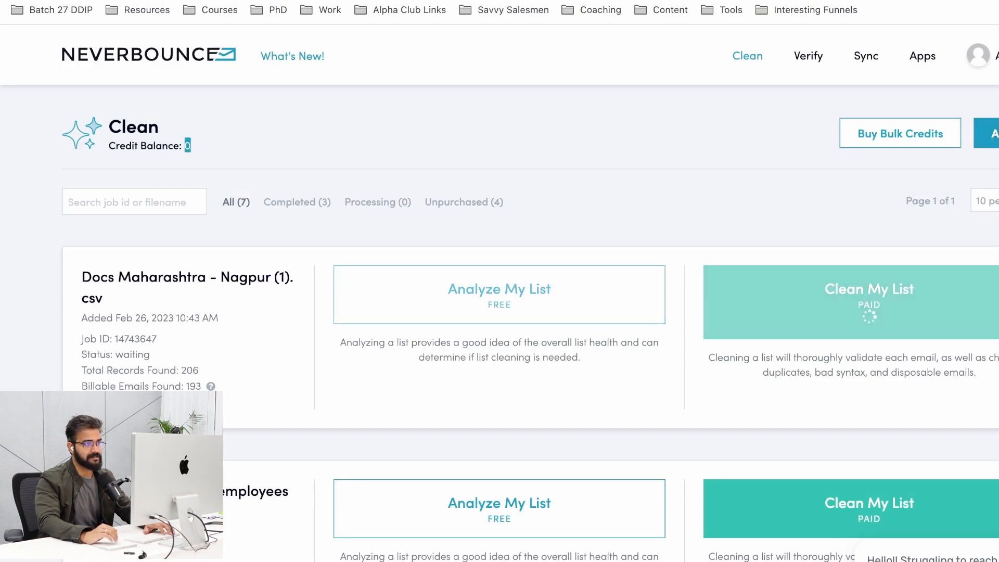
click(869, 302)
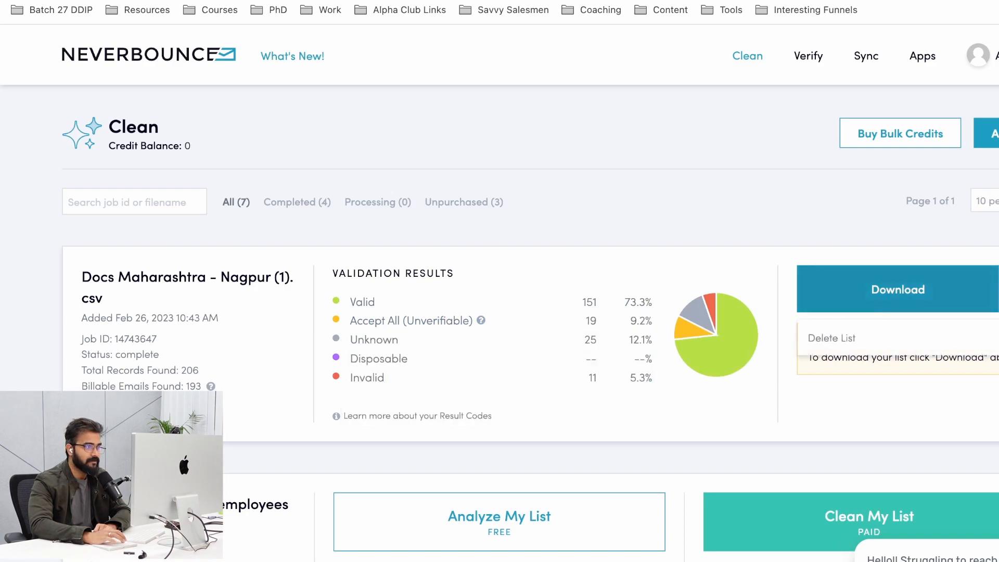
Step: Download only the Deliverable emails from the cleaned Nagpur list
click(897, 289)
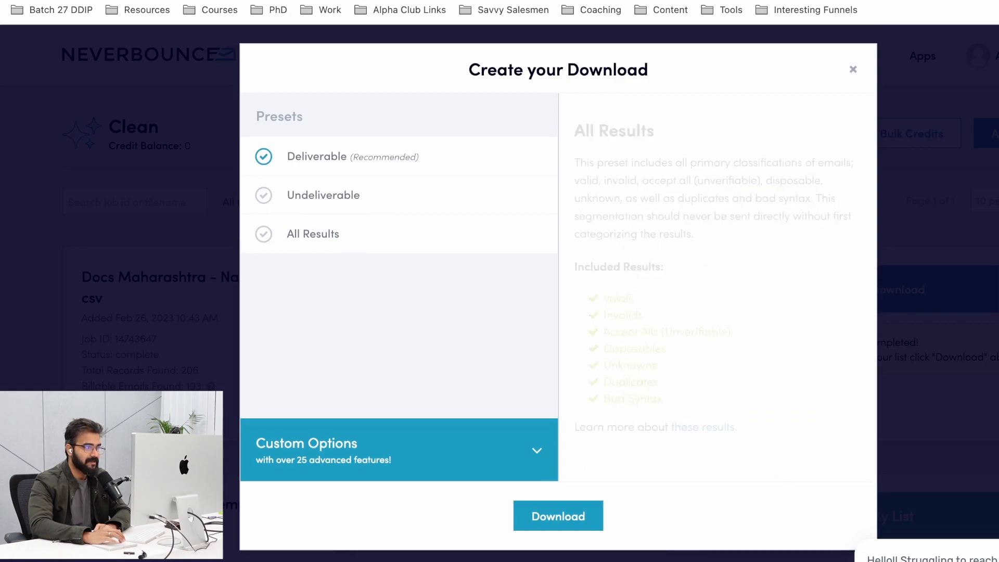
mouse_move(323, 195)
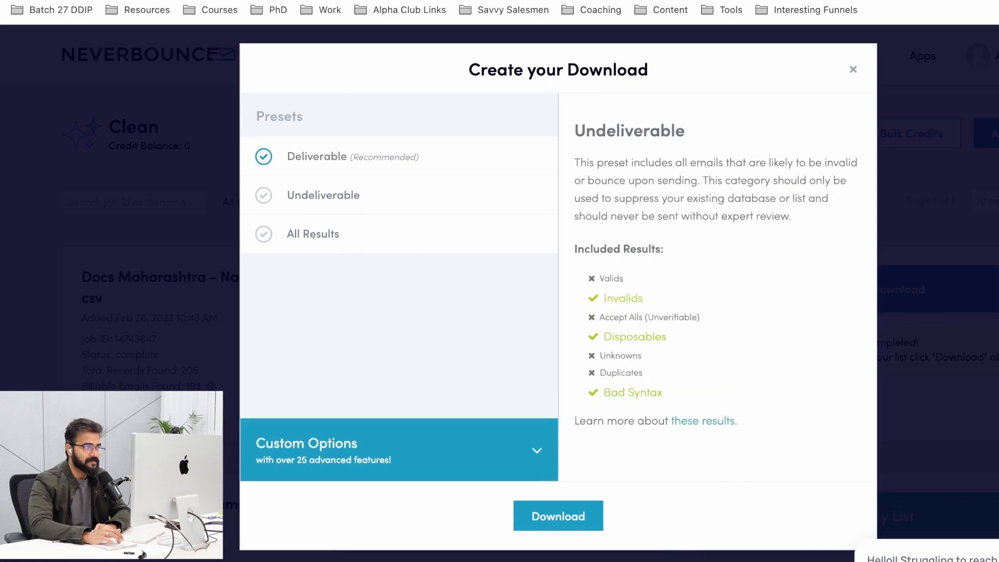
click(317, 156)
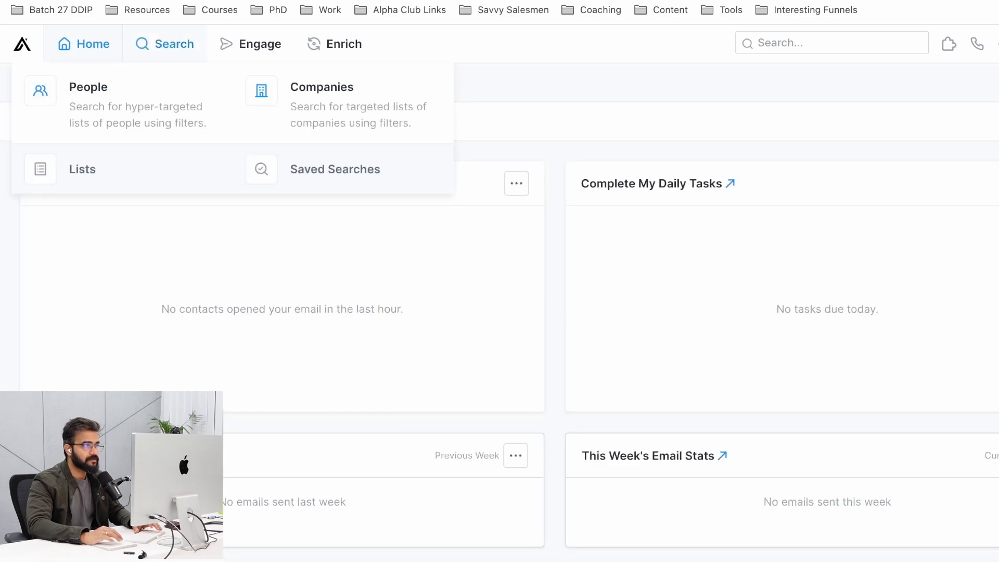
Step: Create a sequence from the 'Stage-based targeting: At-risk customers' template and start uploading contacts by CSV
click(260, 44)
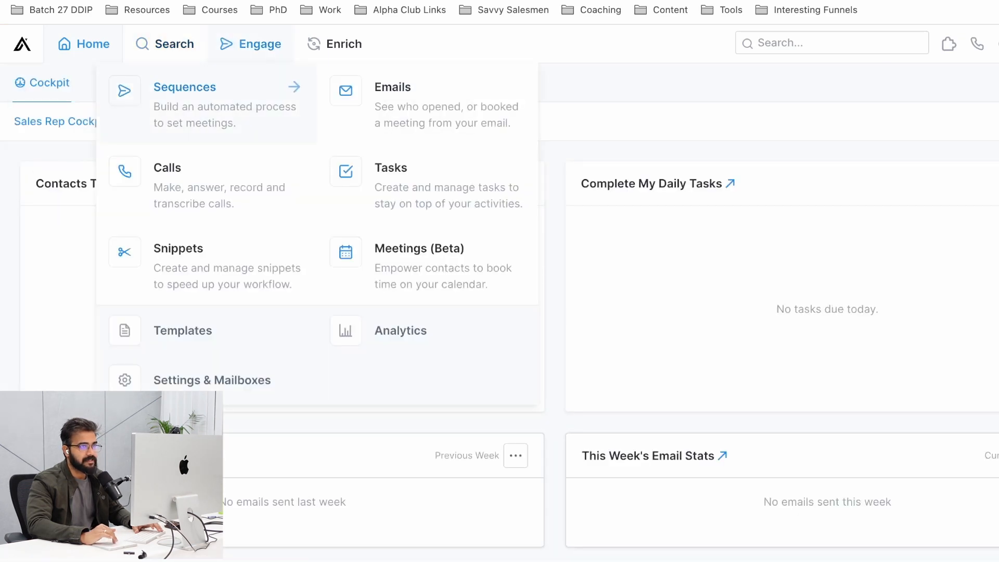
click(184, 87)
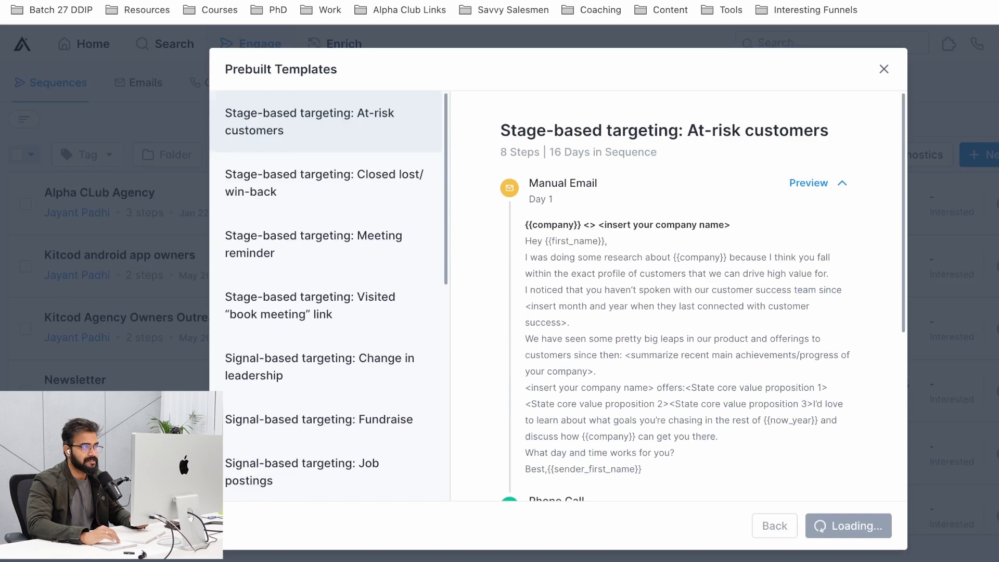
click(848, 526)
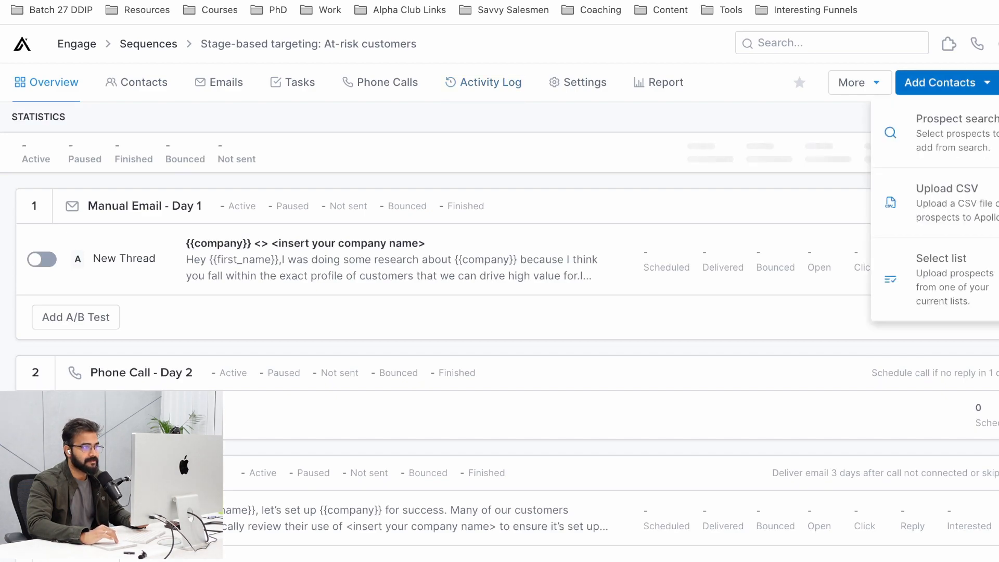
click(945, 188)
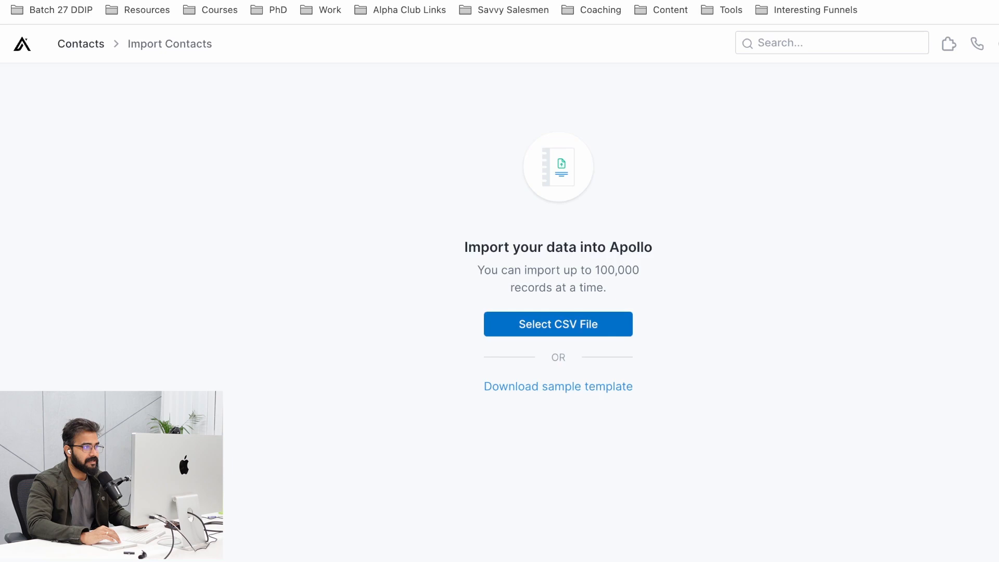
Step: Import the 147-row Nagpur valids CSV, mapping Telephone to the first phone field
click(558, 324)
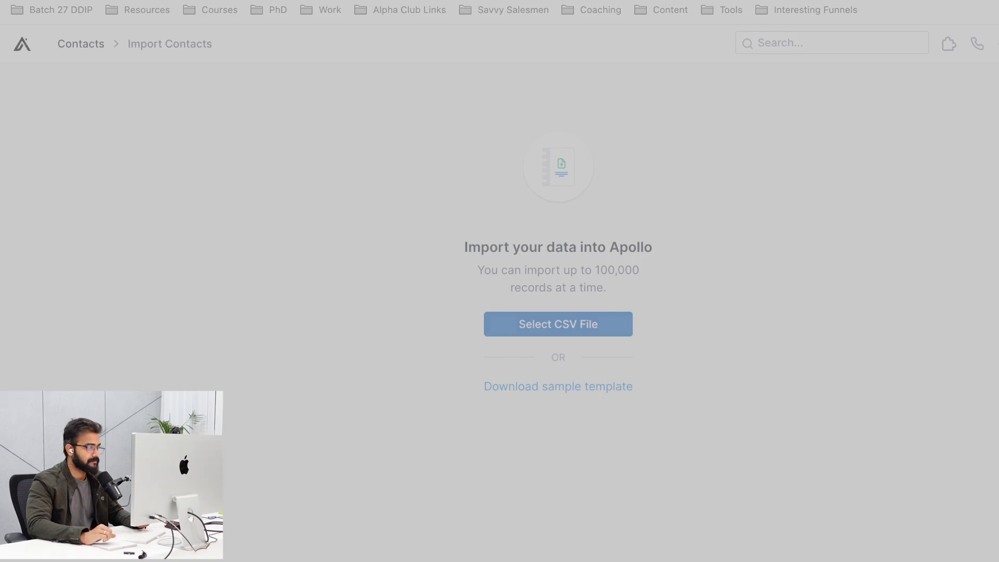
click(558, 324)
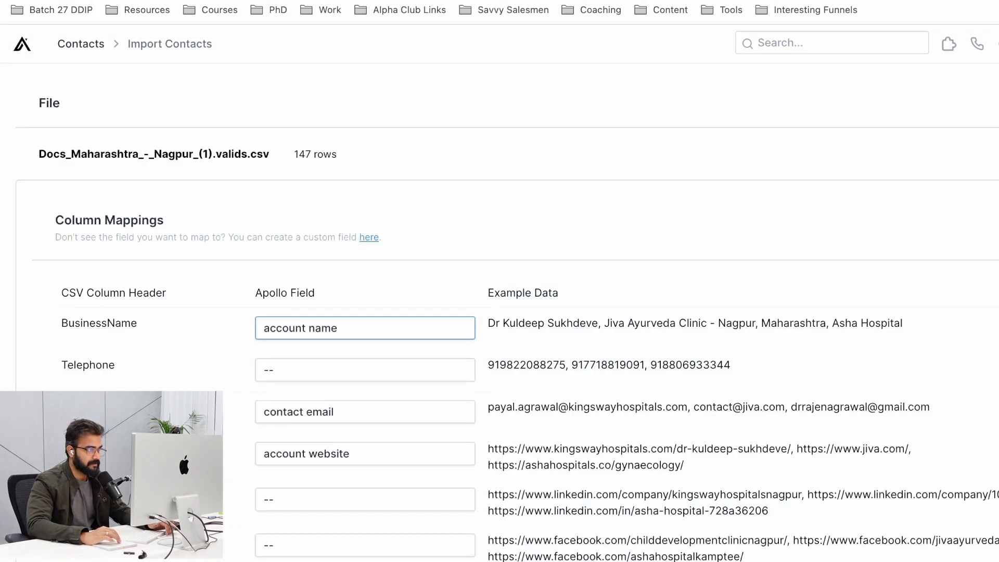
click(365, 369)
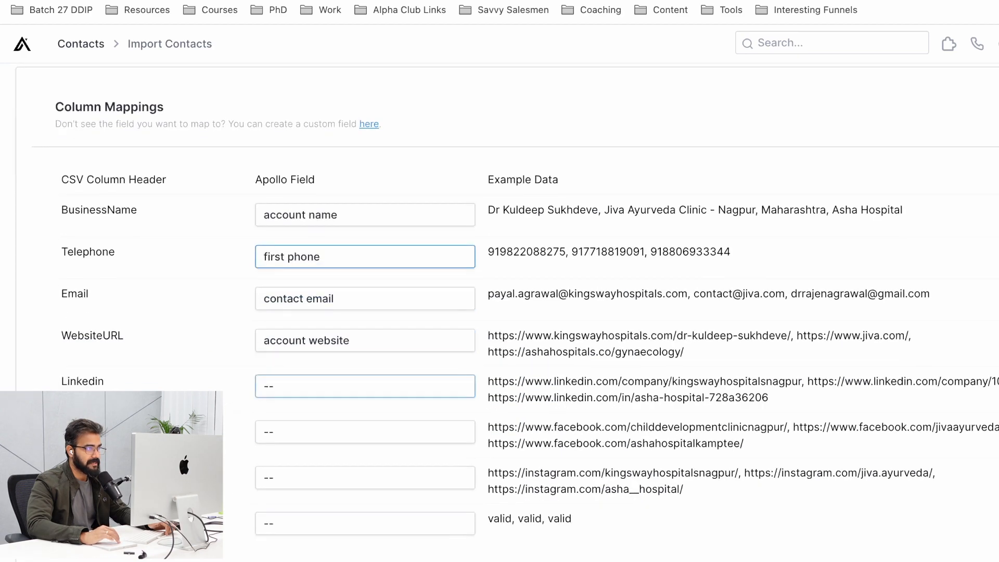
scroll(down, 3)
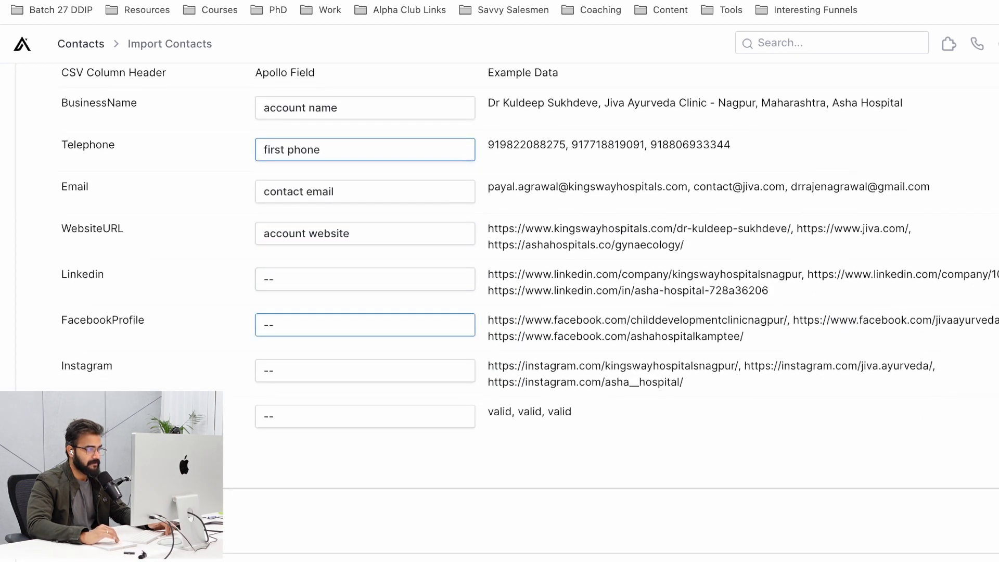
click(365, 279)
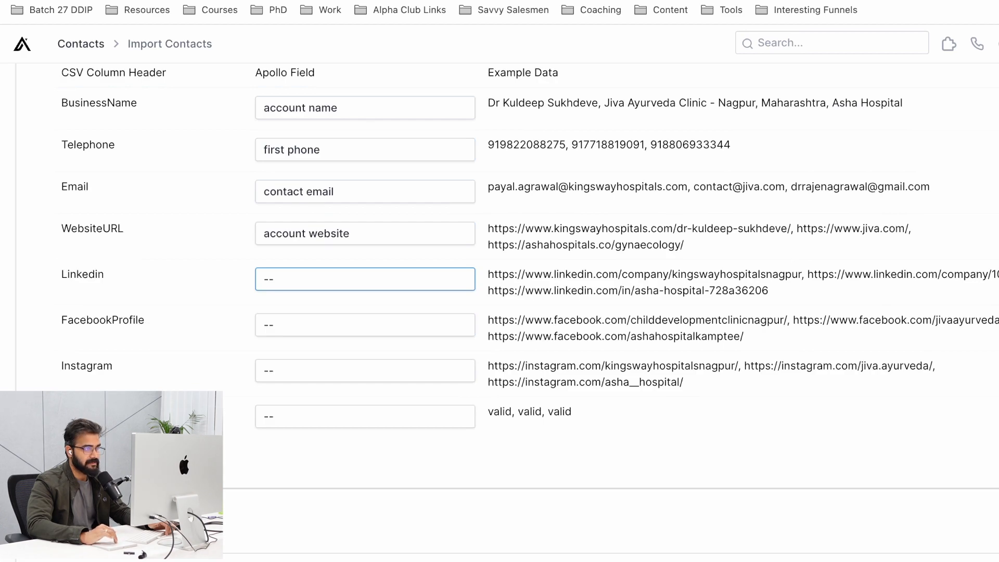
scroll(down, 3)
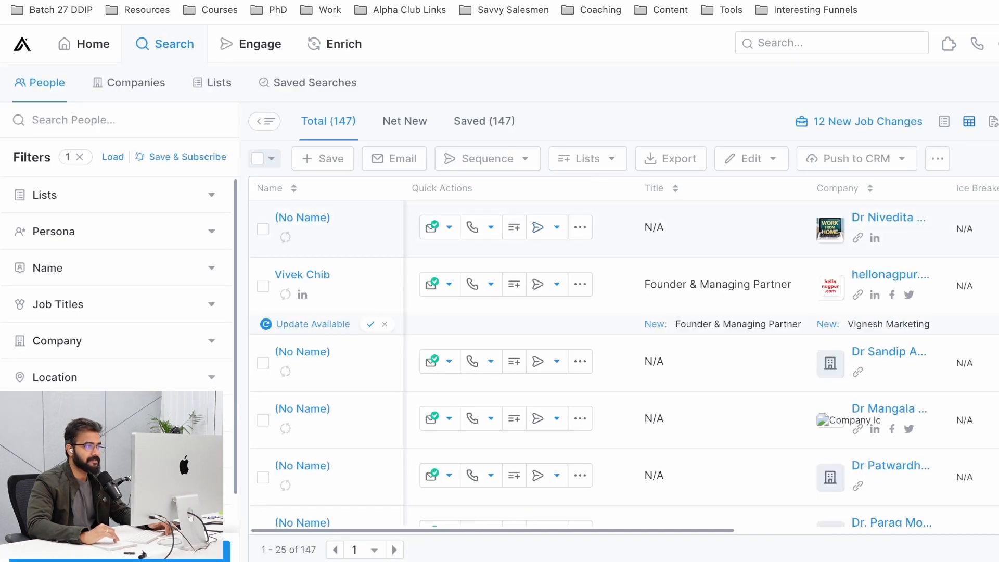
mouse_move(431, 227)
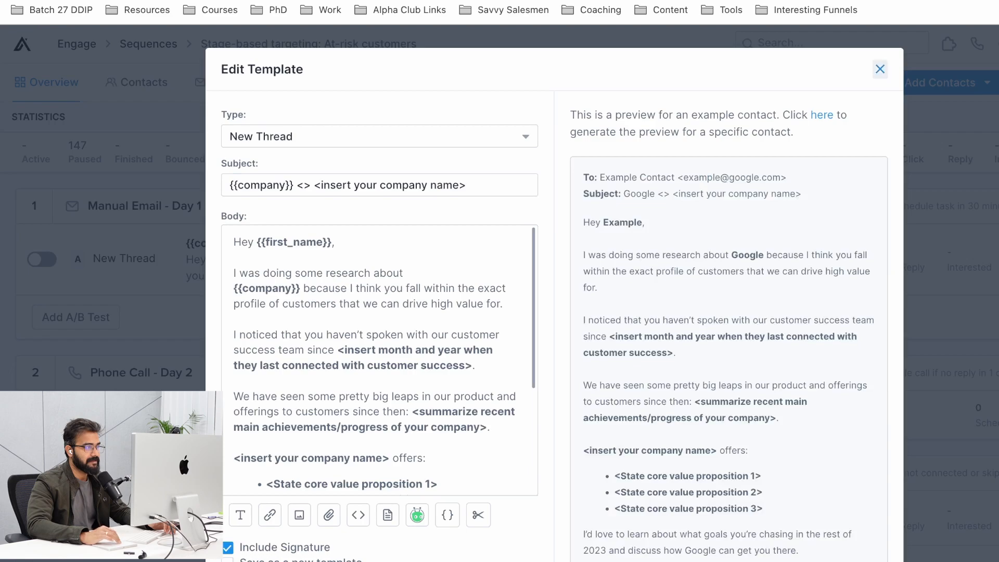
Step: View the sequence's follow-up reply email template and close it without saving
click(880, 68)
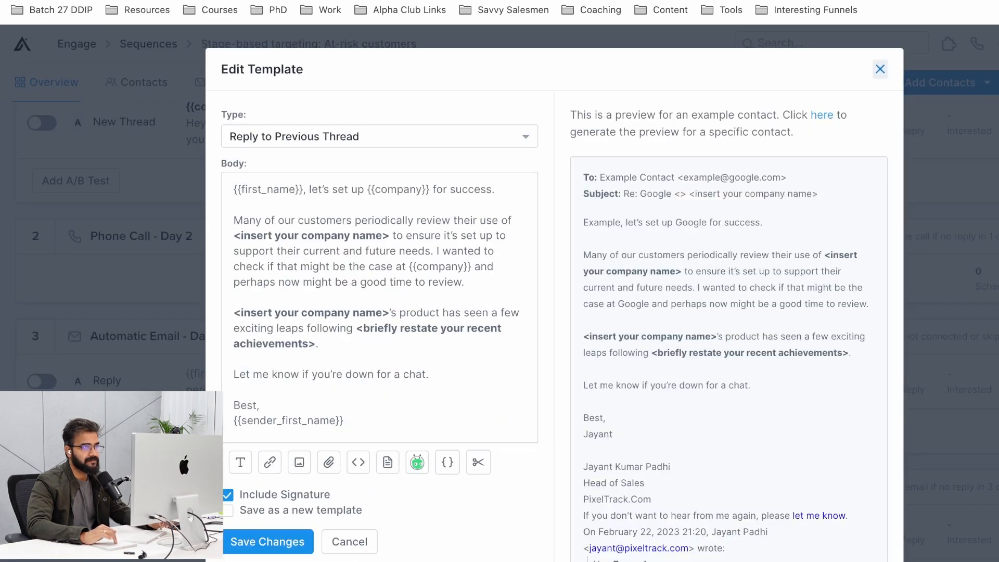
click(879, 68)
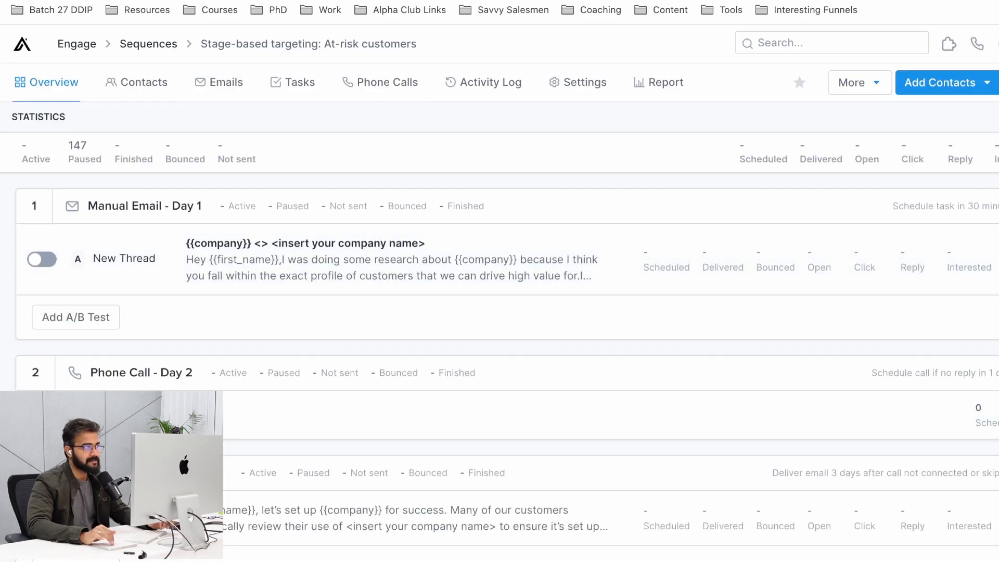